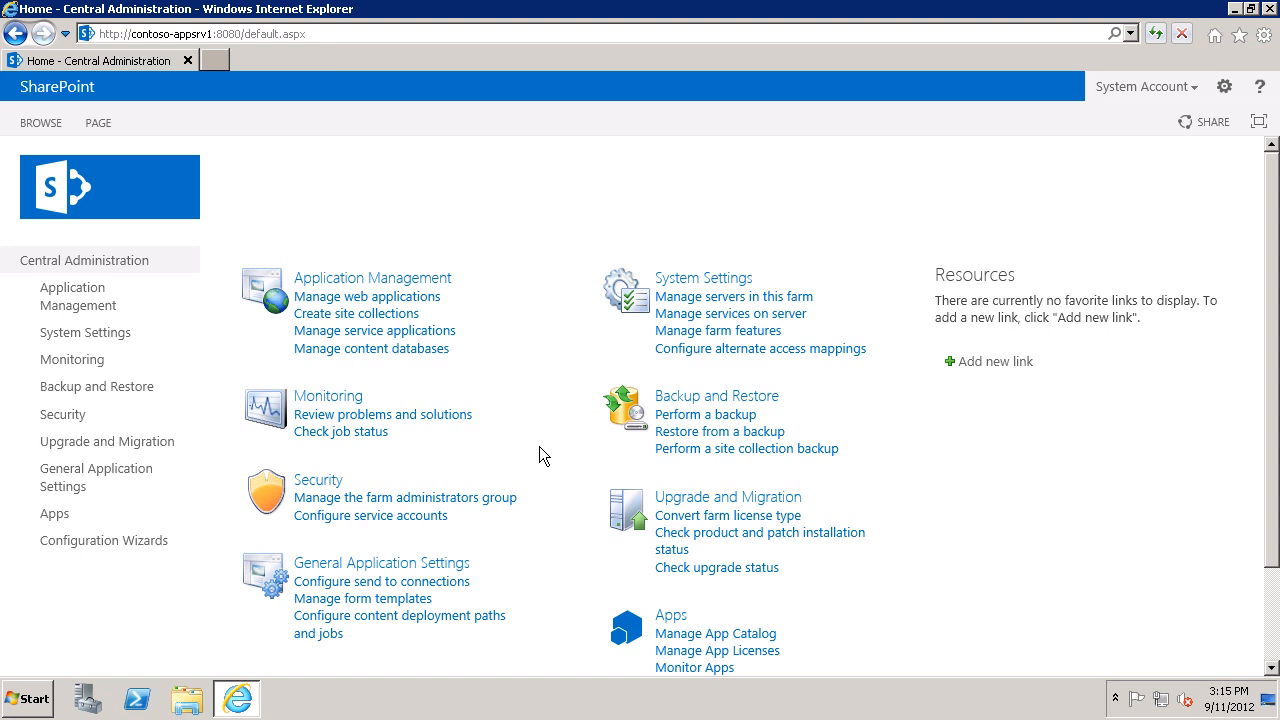
mouse_move(604, 366)
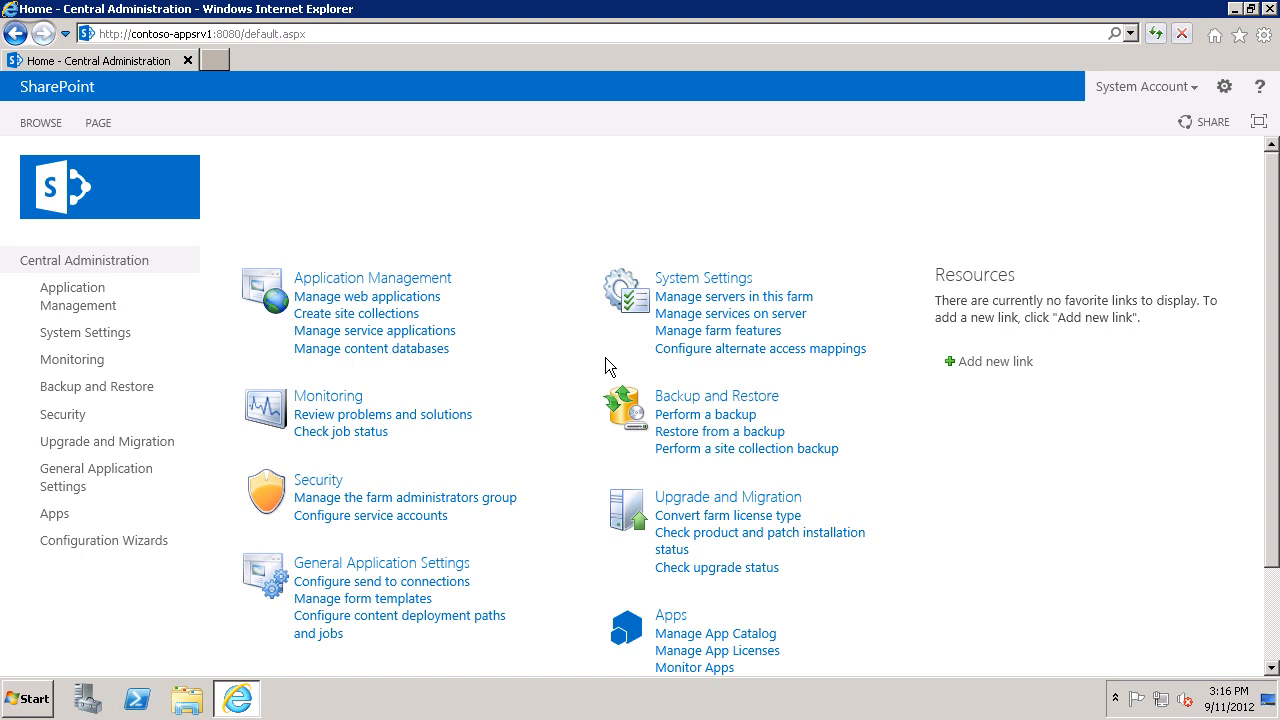
mouse_move(704, 276)
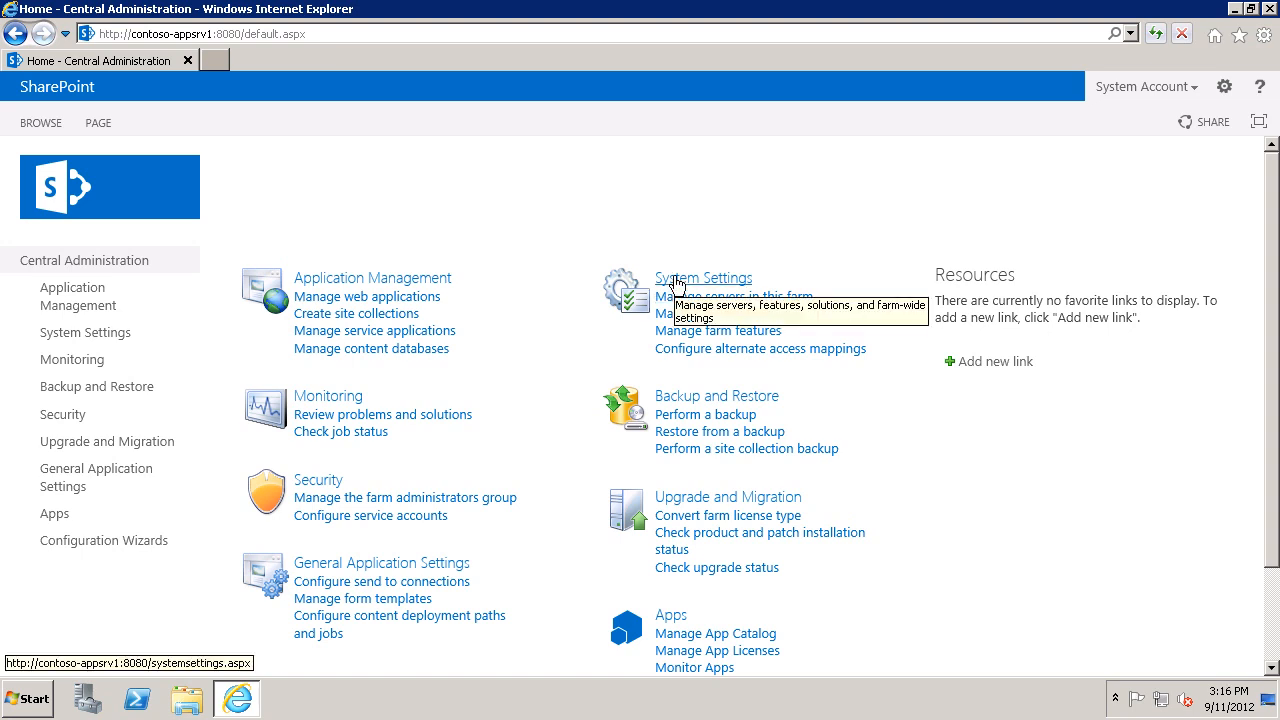
mouse_move(732, 312)
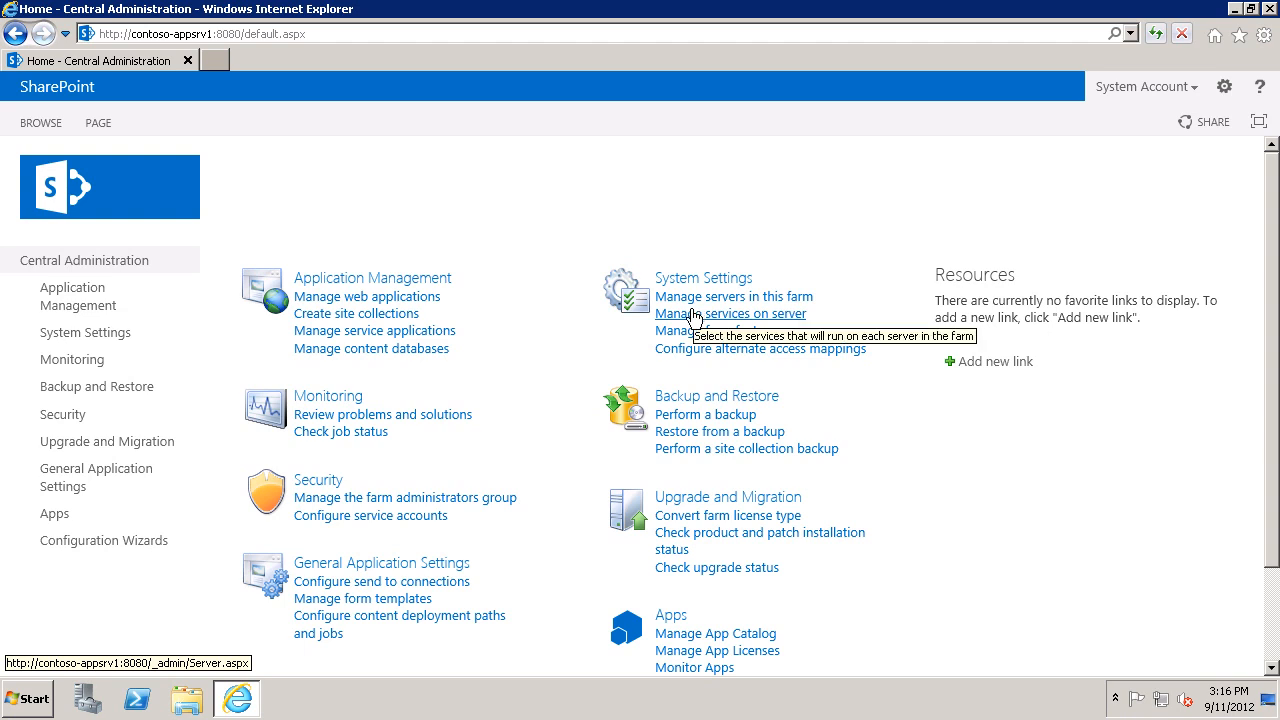
Go to Manage services on server to list the farm services running on CONTOSO-APPSRV1
left_click(732, 312)
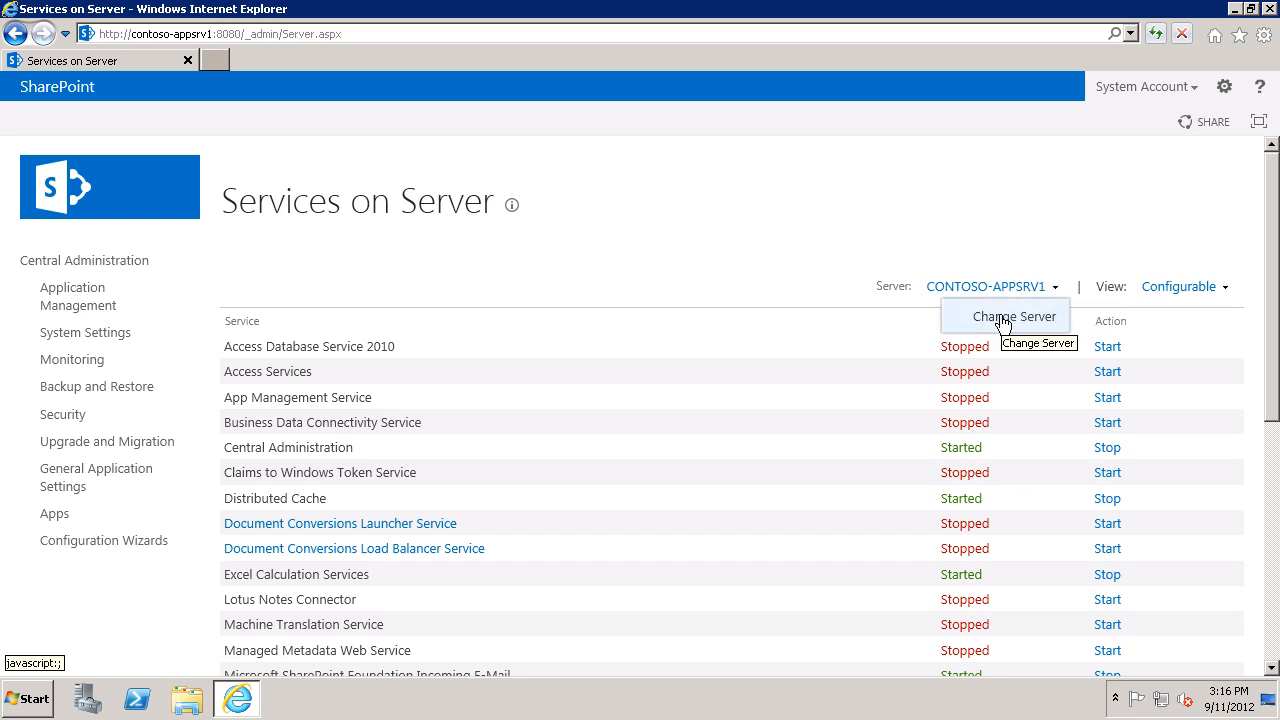
Bring up the Select Server dialog offering CONTOSO-APPSRV1, CONTOSO-APPSRV2 and CONTOSO-SQL
left_click(1012, 316)
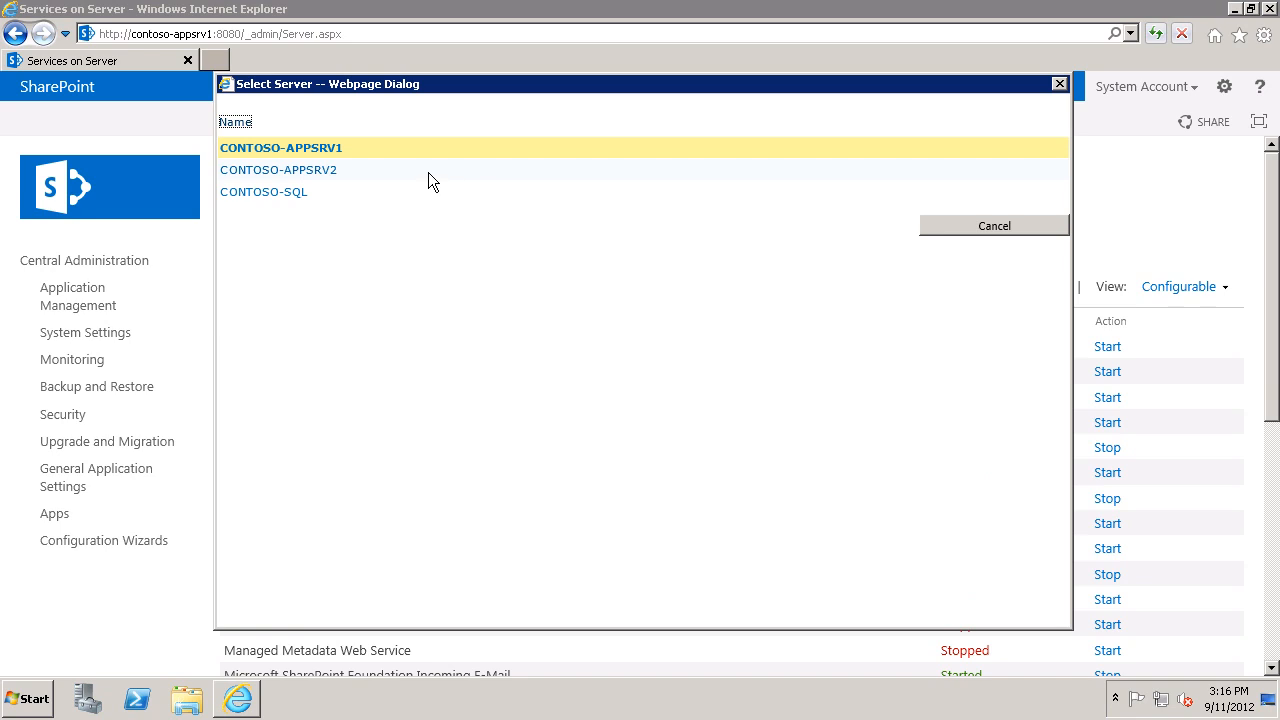
mouse_move(370, 164)
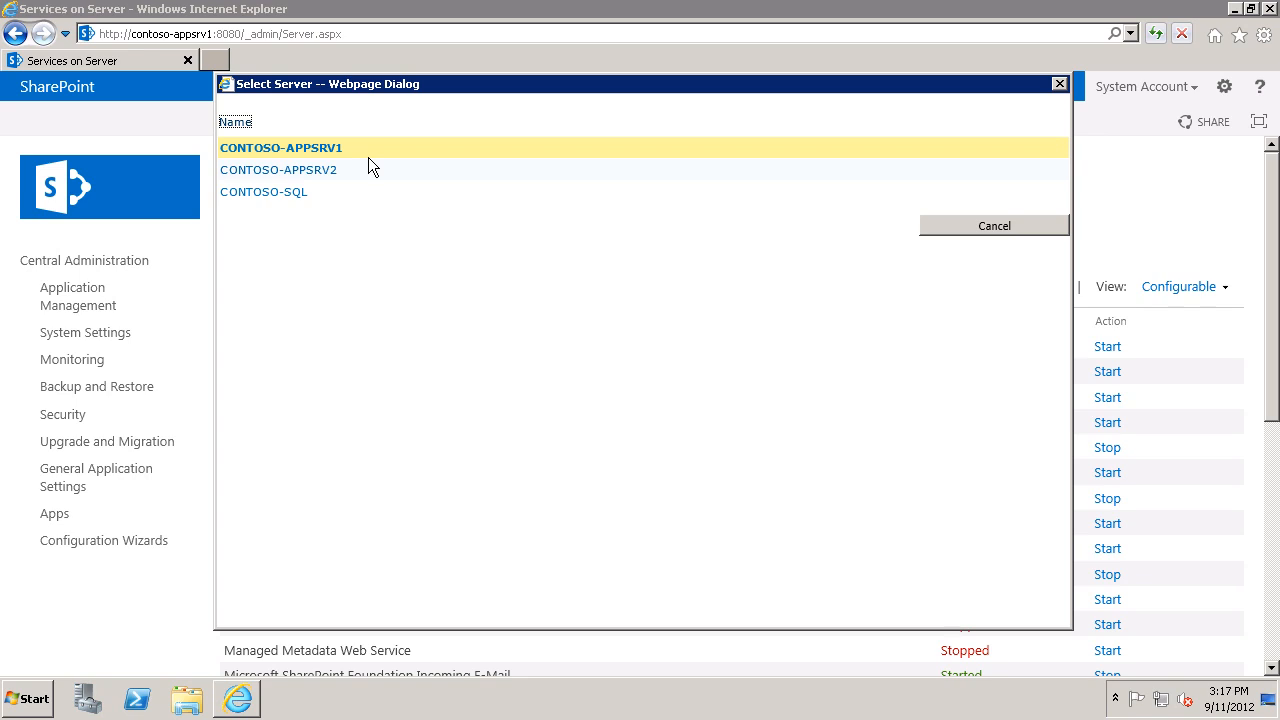
mouse_move(278, 168)
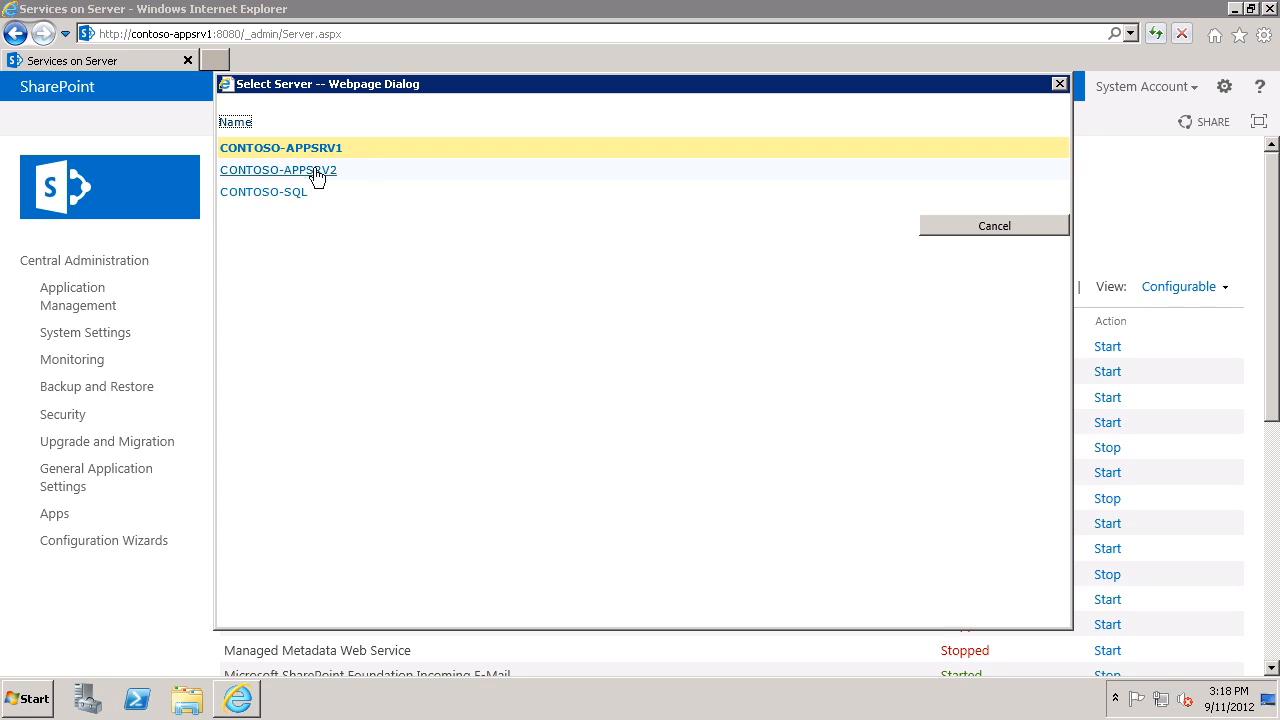
Switch to CONTOSO-APPSRV2's services and start its Secure Store Service
left_click(278, 170)
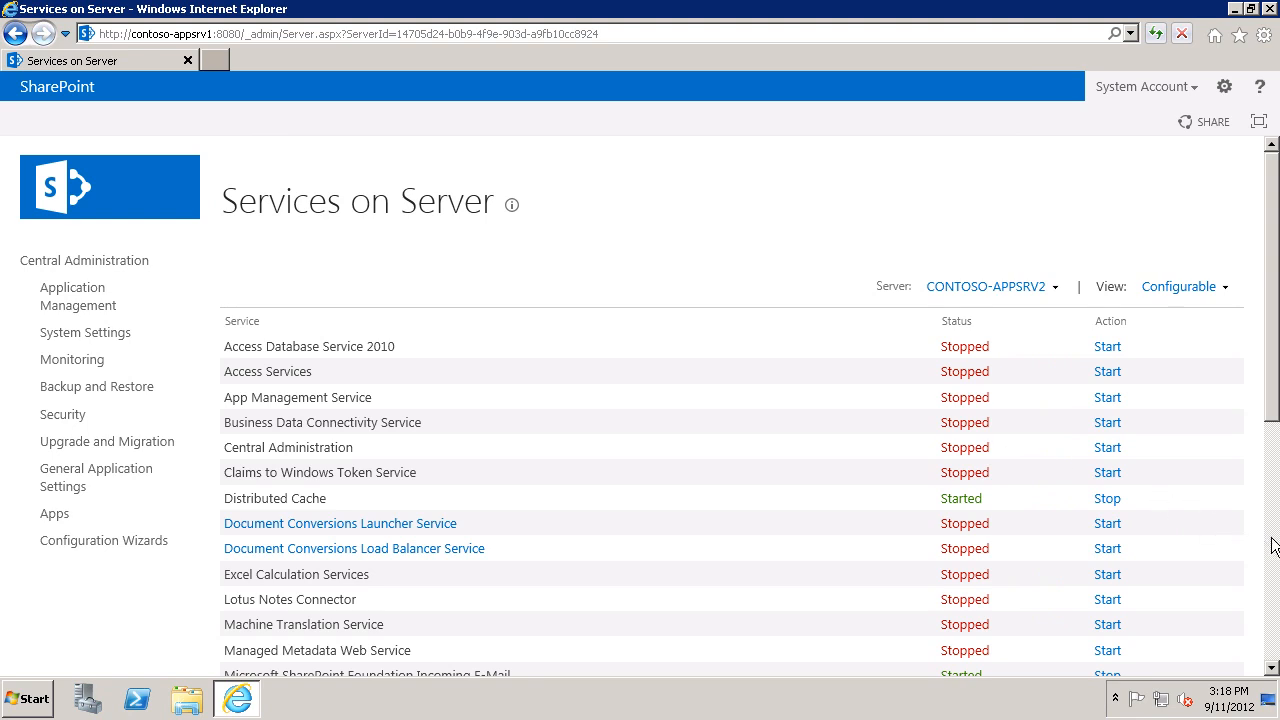
scroll("down", 3)
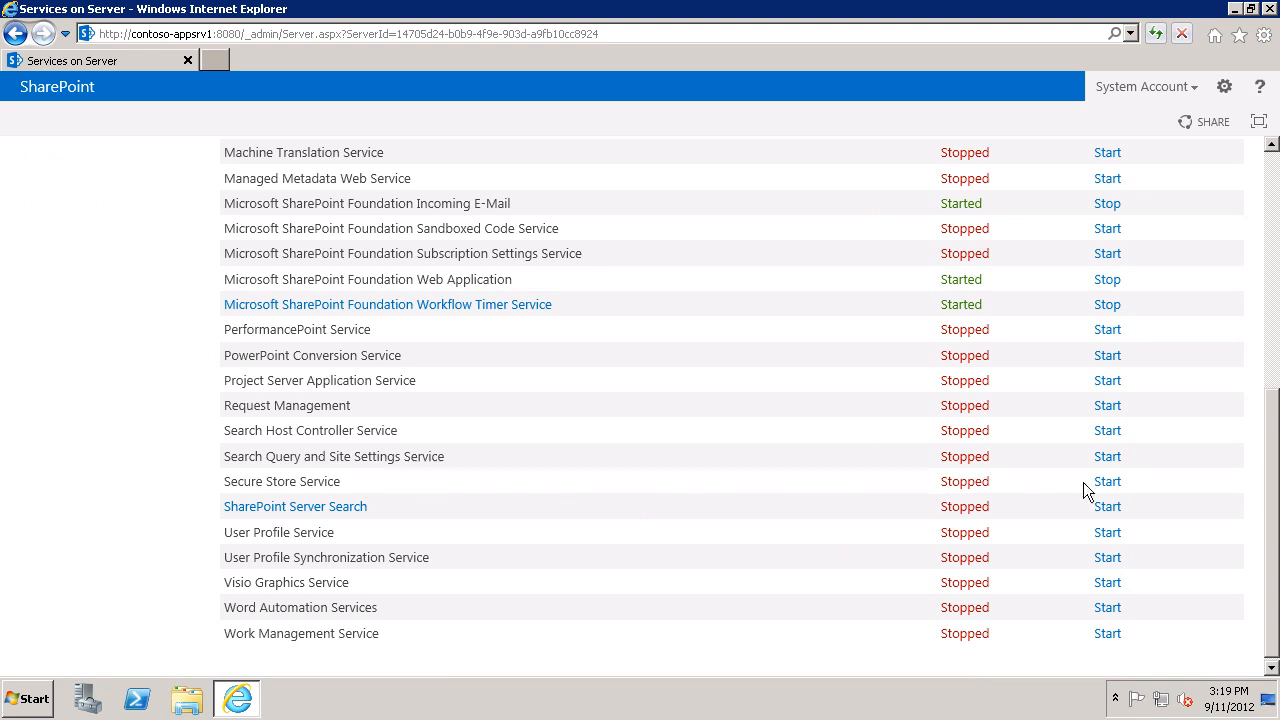
left_click(1108, 480)
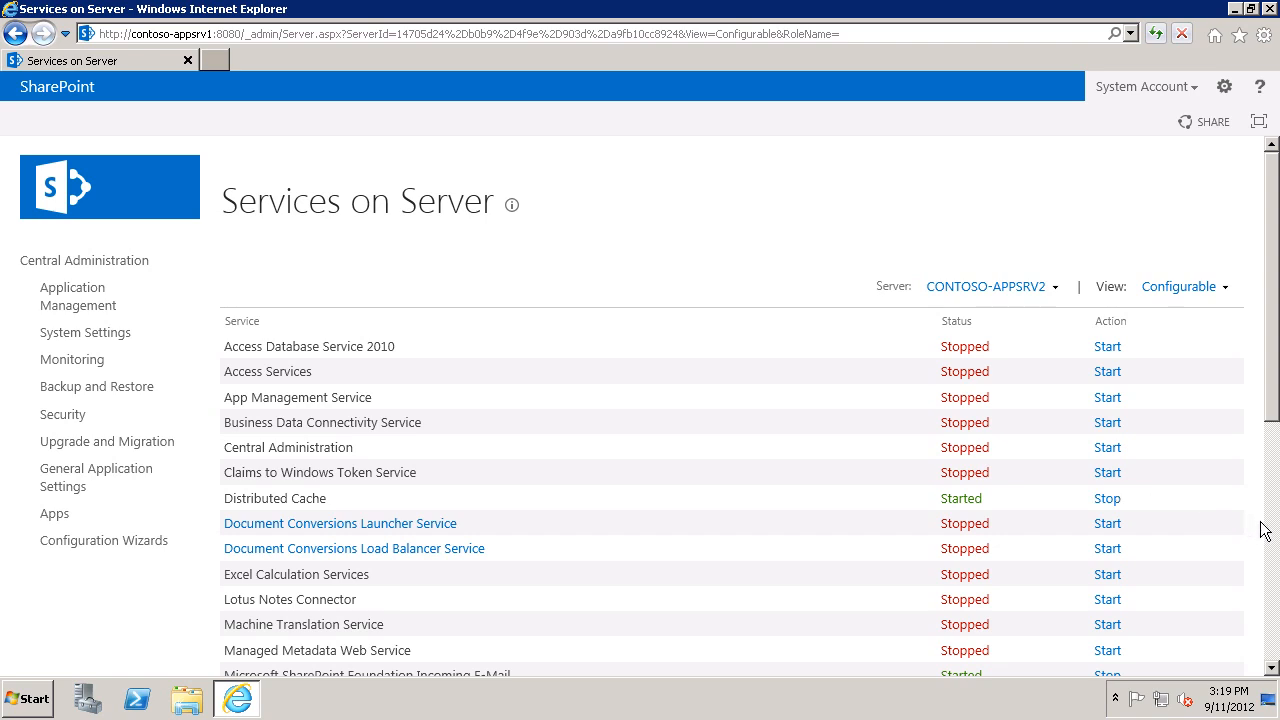
scroll("down", 3)
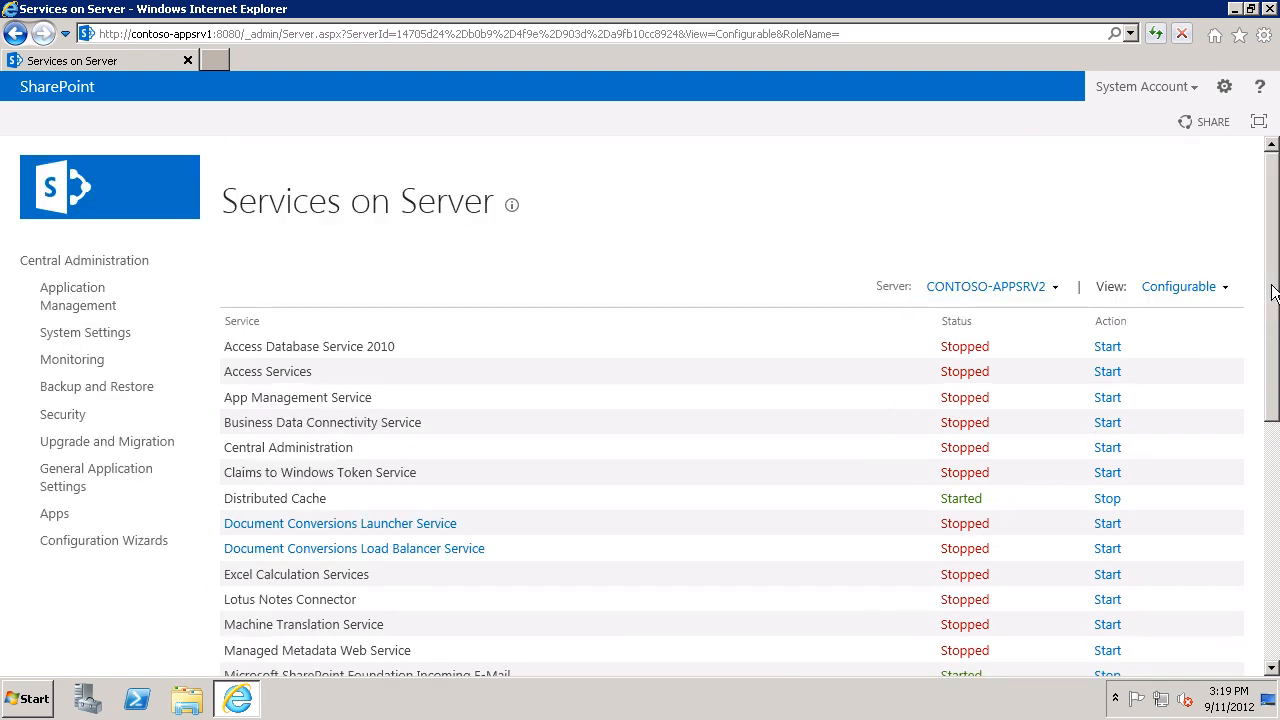
mouse_move(84, 260)
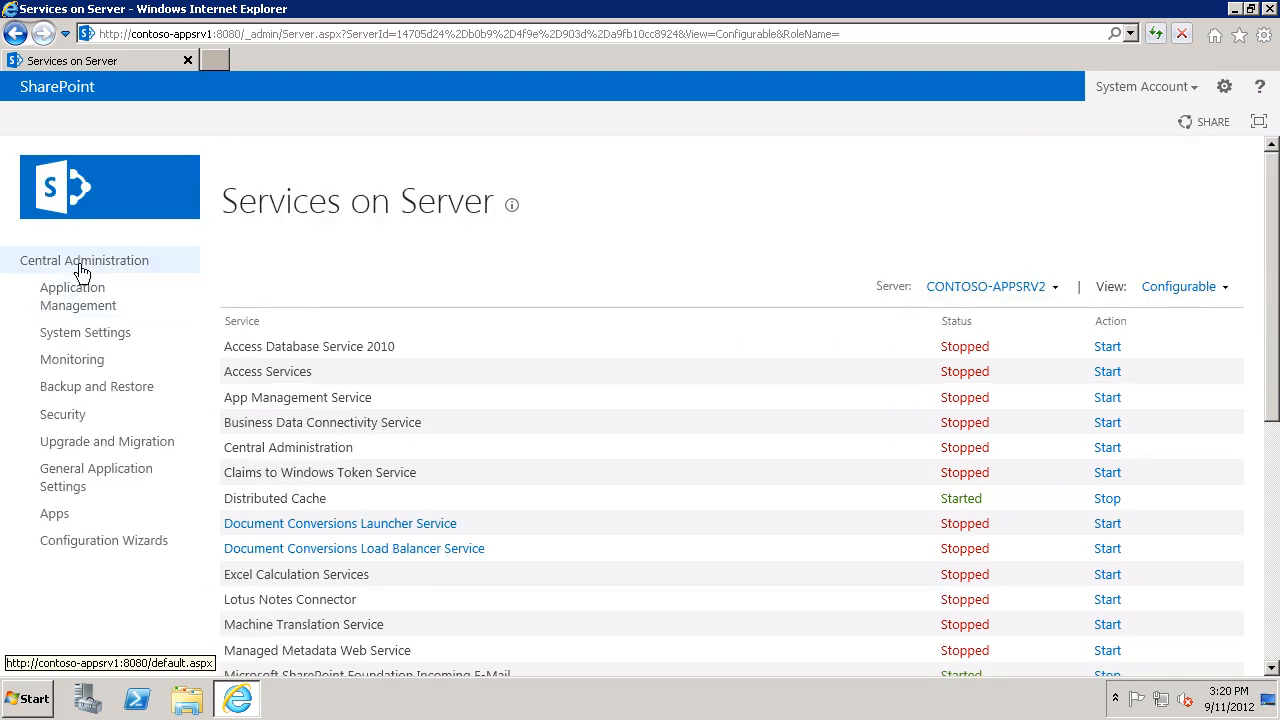
Return to the Central Administration home page before moving to the CONTOSO-DC desktop
left_click(84, 260)
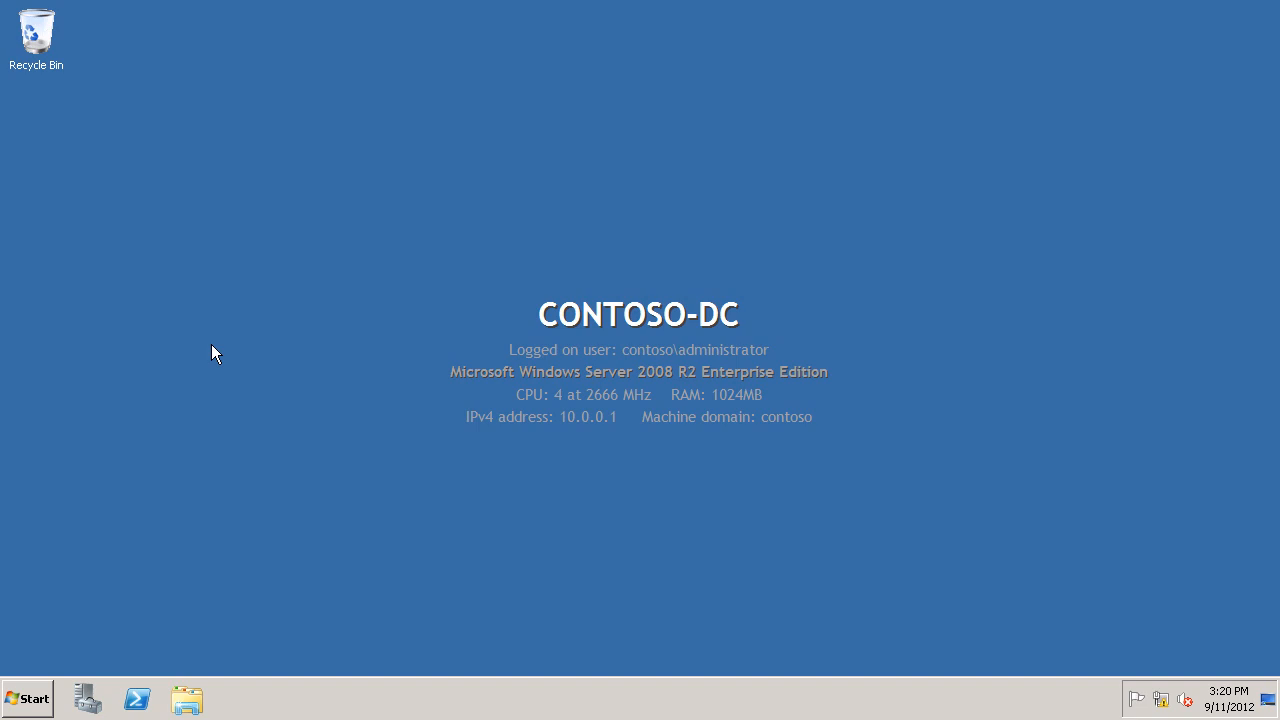
mouse_move(36, 644)
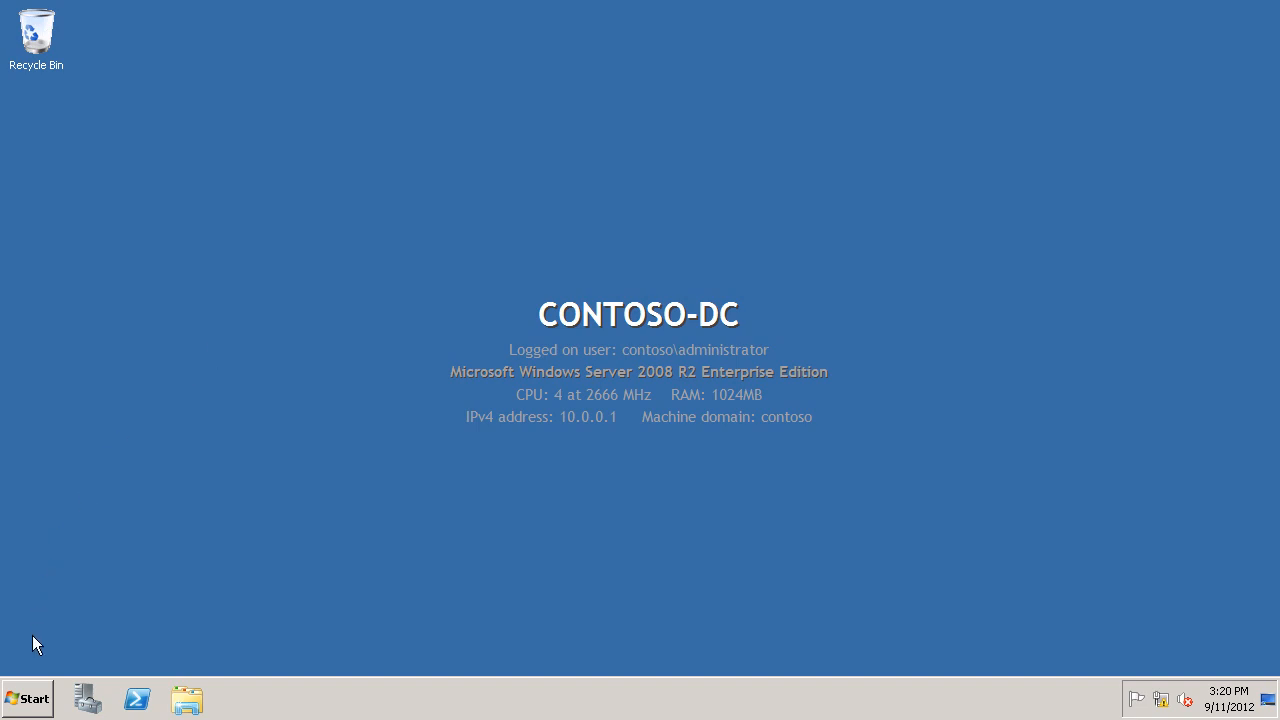
Launch Active Directory Users and Computers from Start > Administrative Tools
left_click(28, 698)
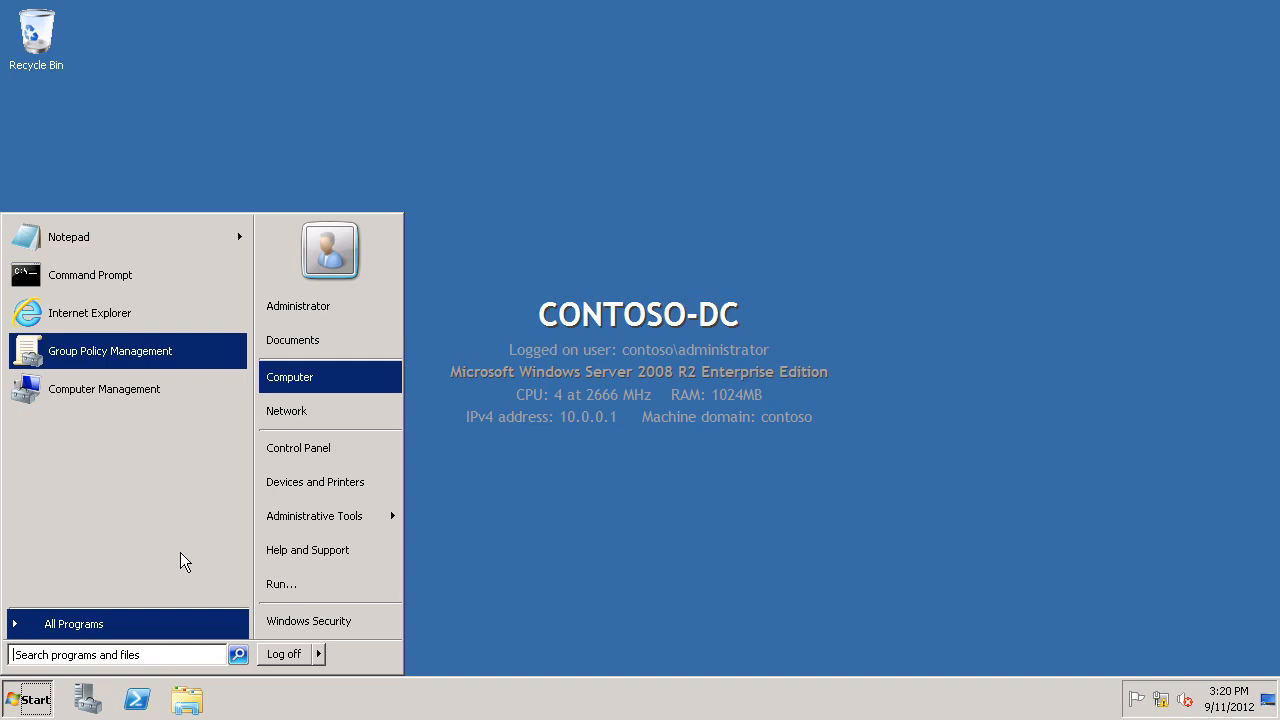
left_click(314, 516)
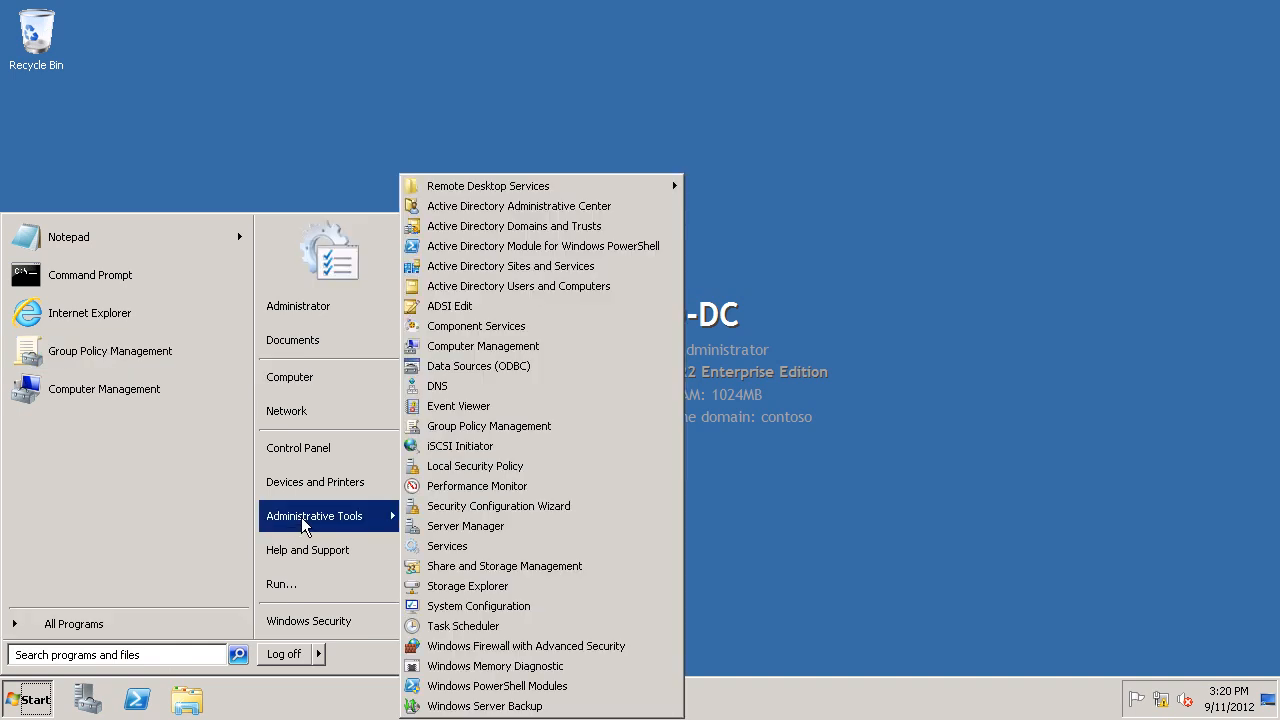
mouse_move(518, 286)
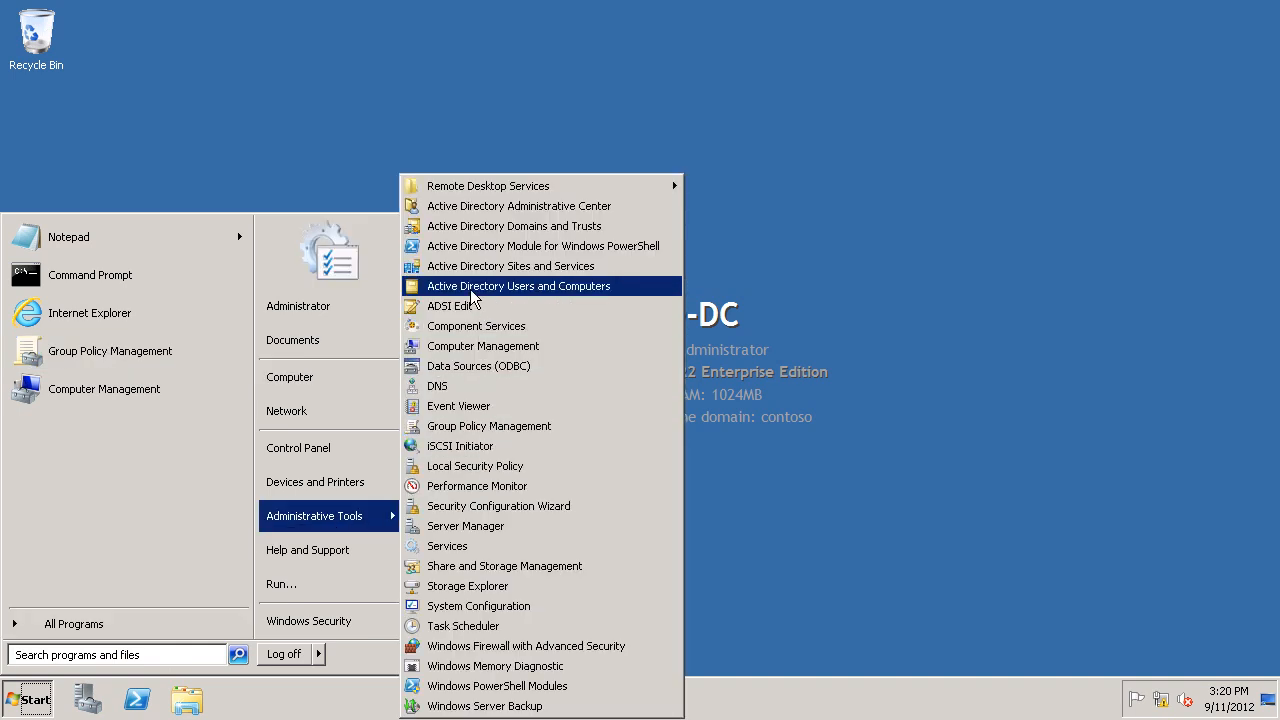
left_click(518, 284)
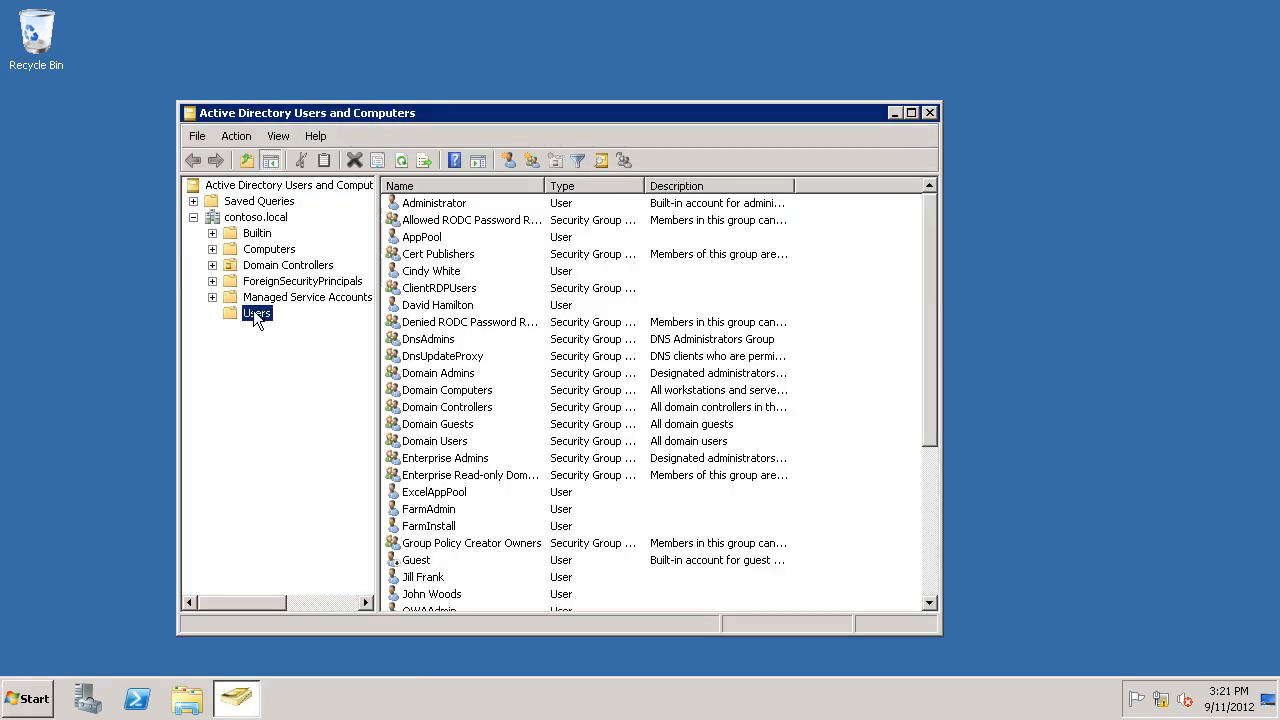
Start a new user in the Users container with full name and logon name SecStrAcct
right_click(256, 312)
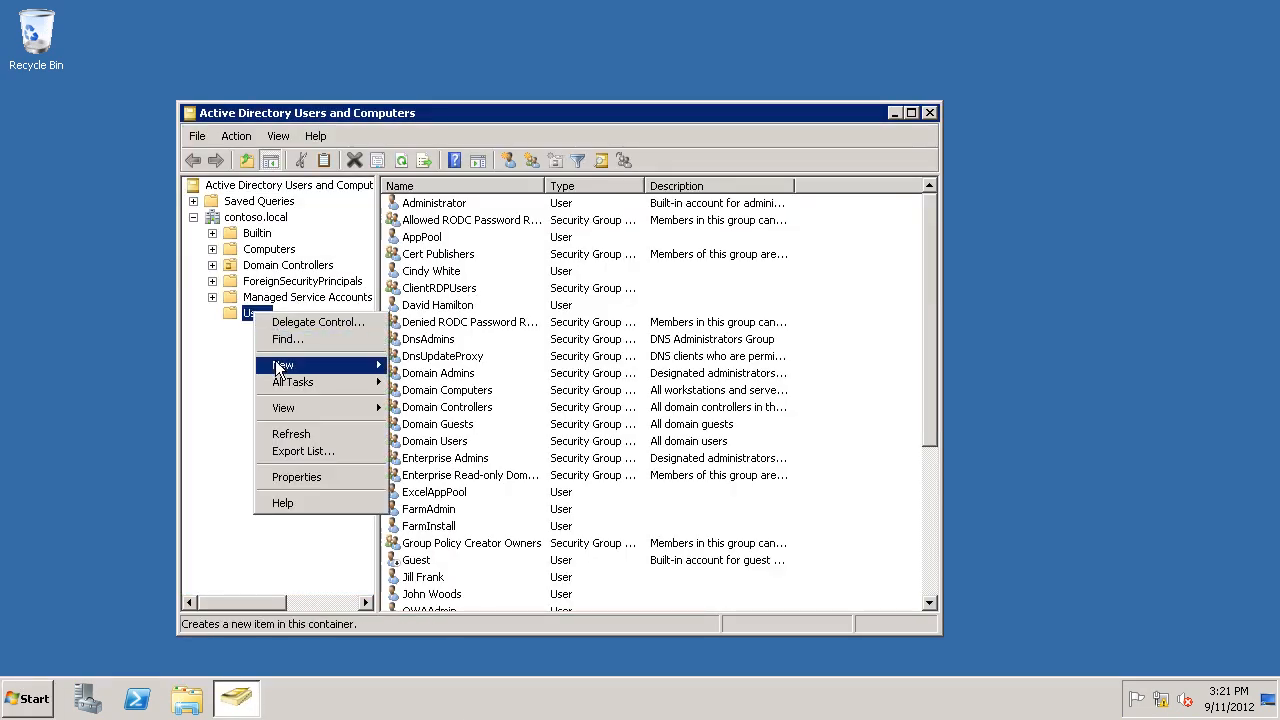
left_click(284, 364)
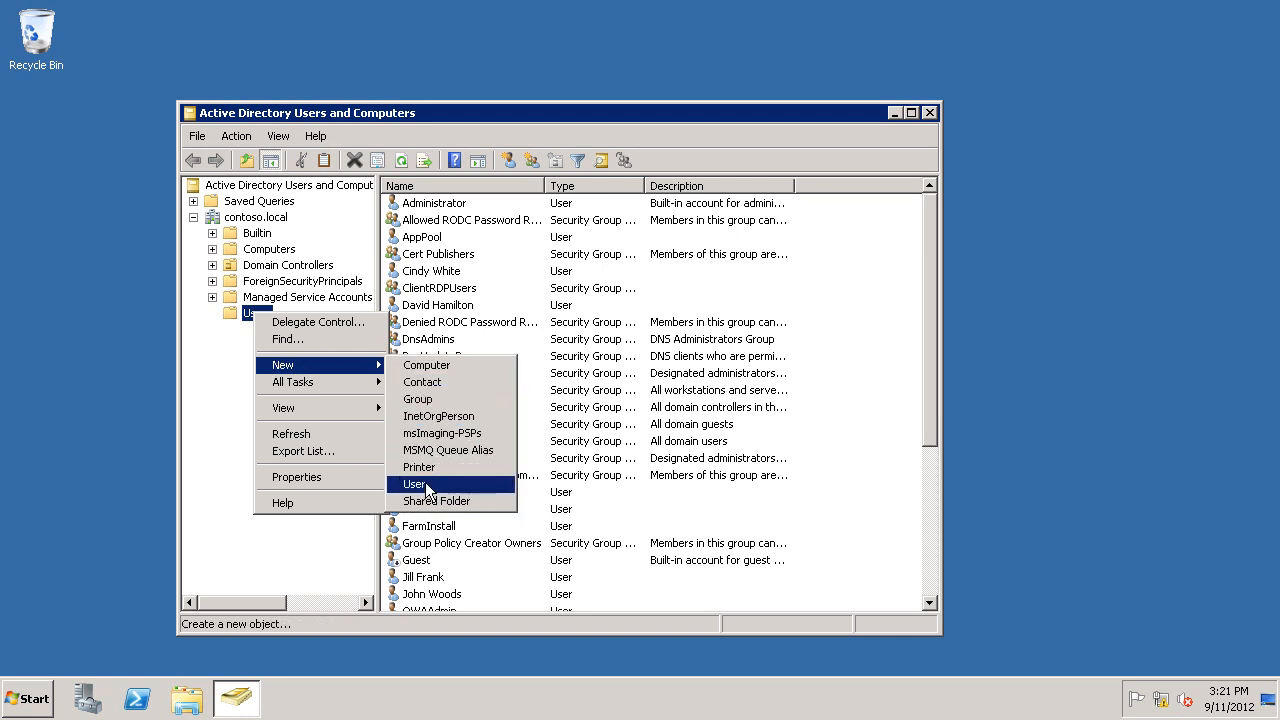
left_click(414, 484)
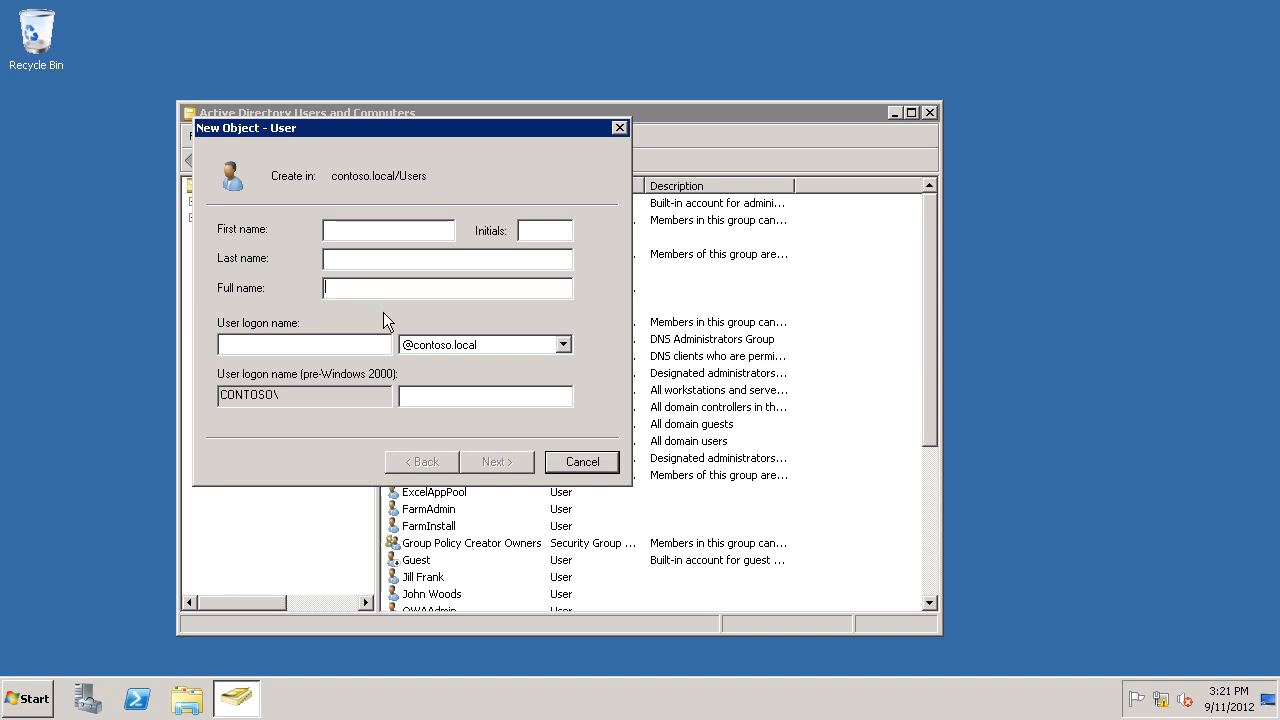
type("SecStrAcct")
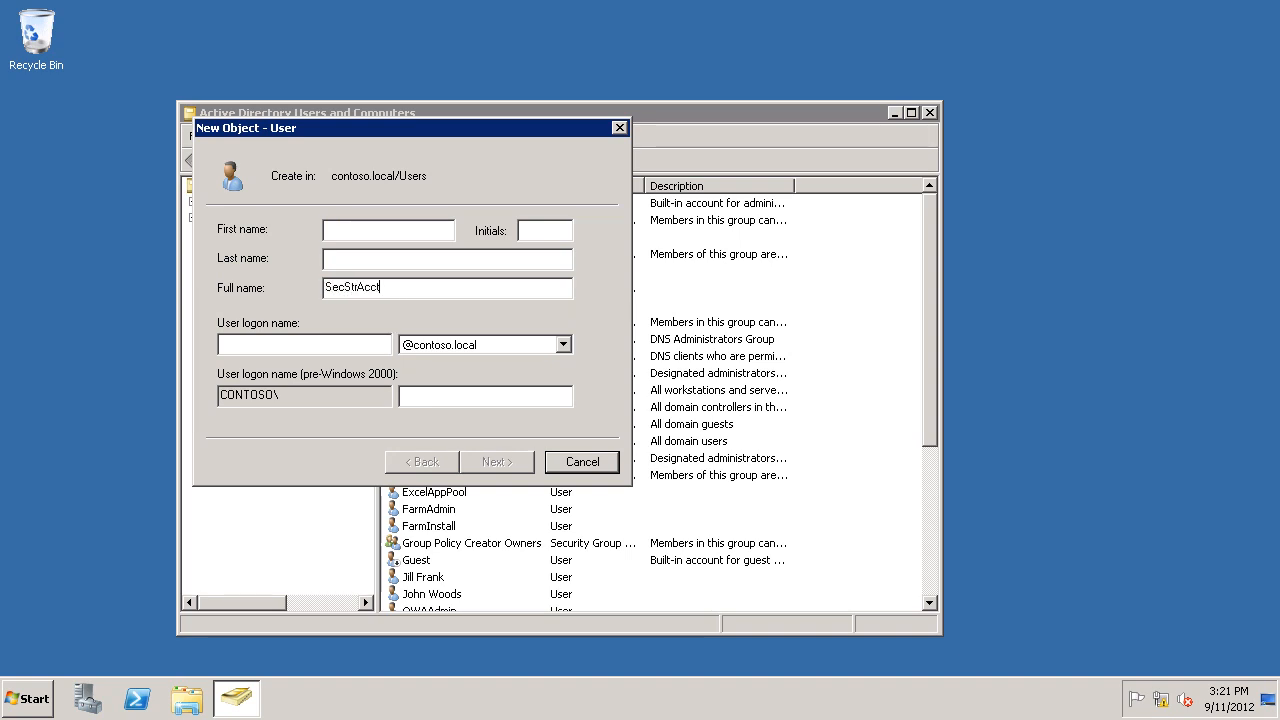
type("SecStrAcct")
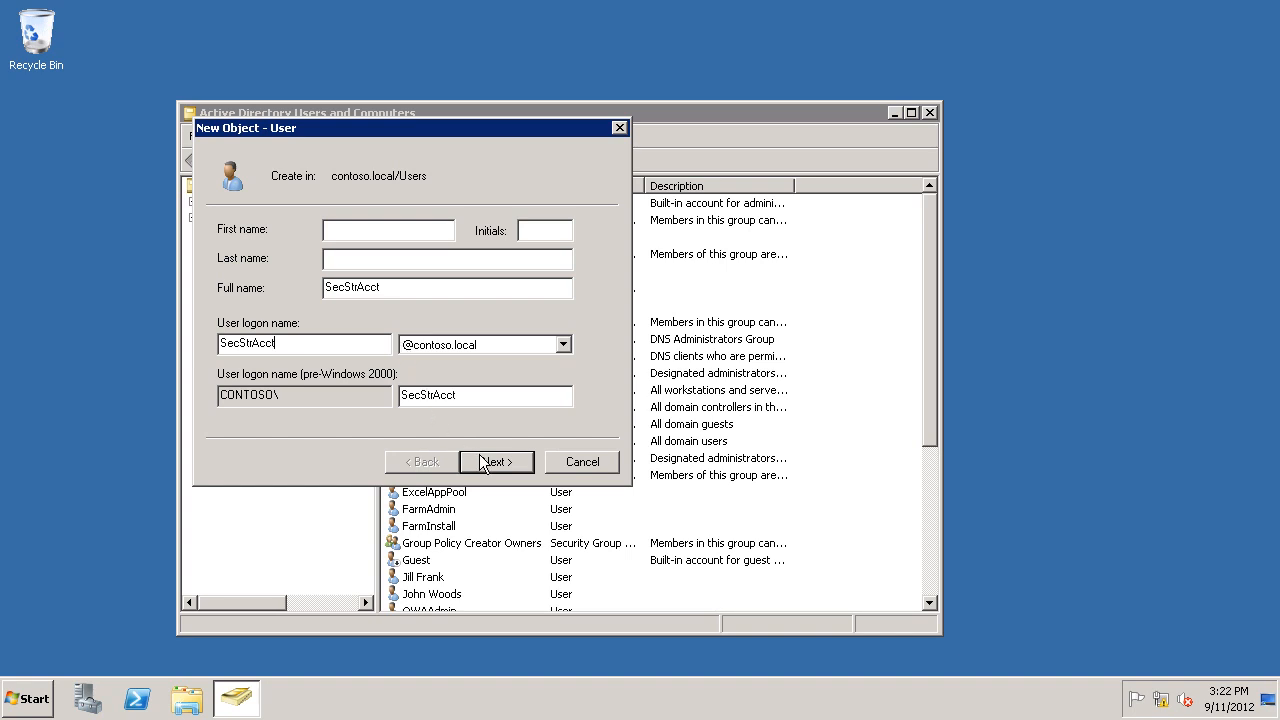
Clear 'User must change password at next logon', set 'Password never expires', and continue to the summary
left_click(494, 460)
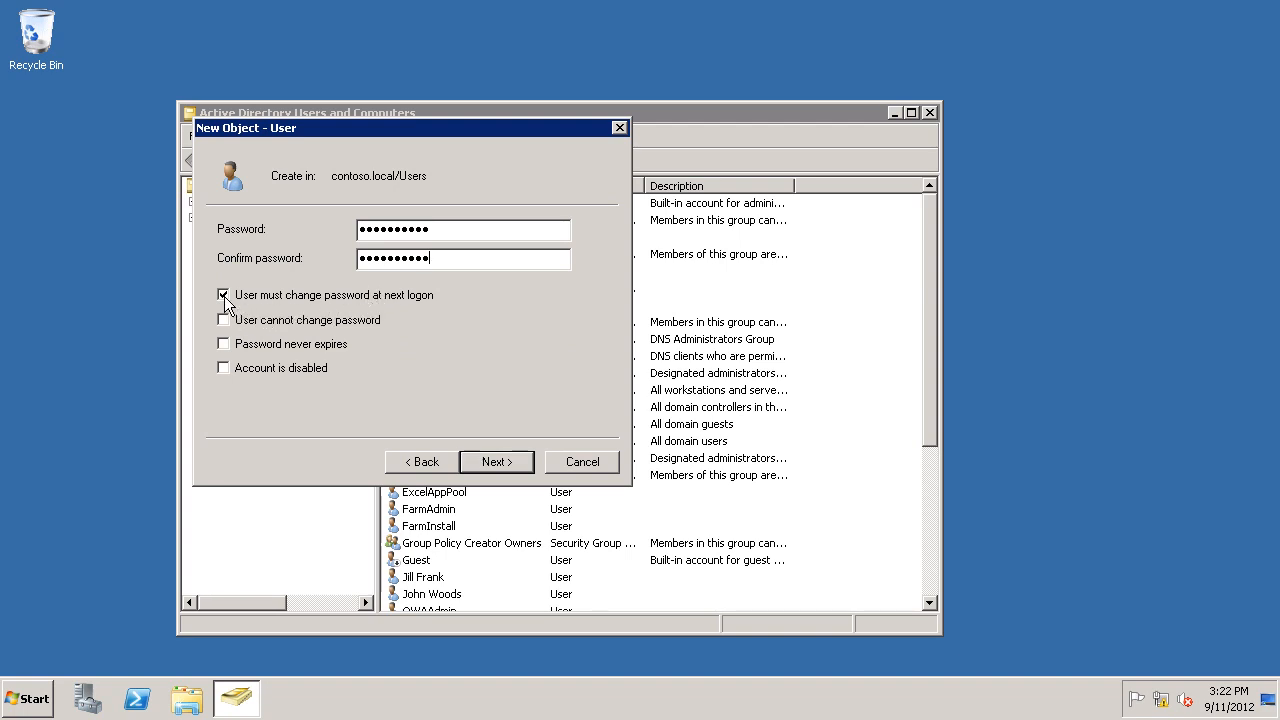
left_click(224, 294)
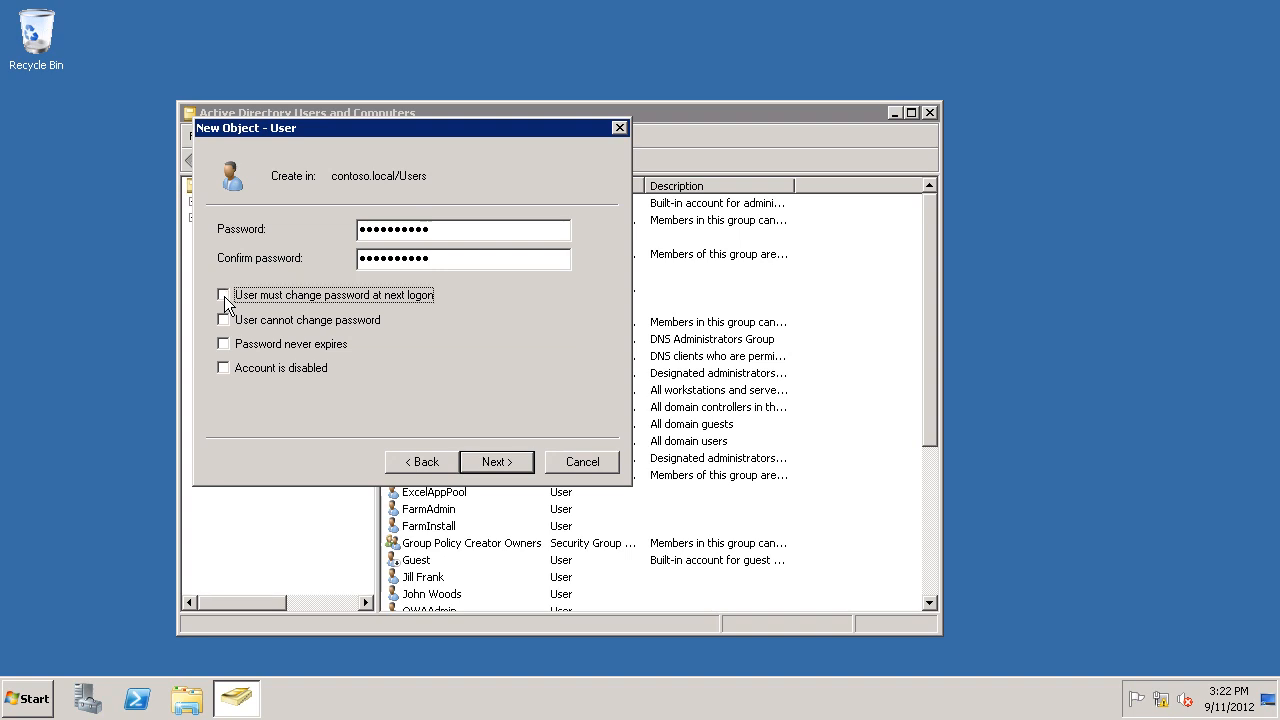
mouse_move(228, 332)
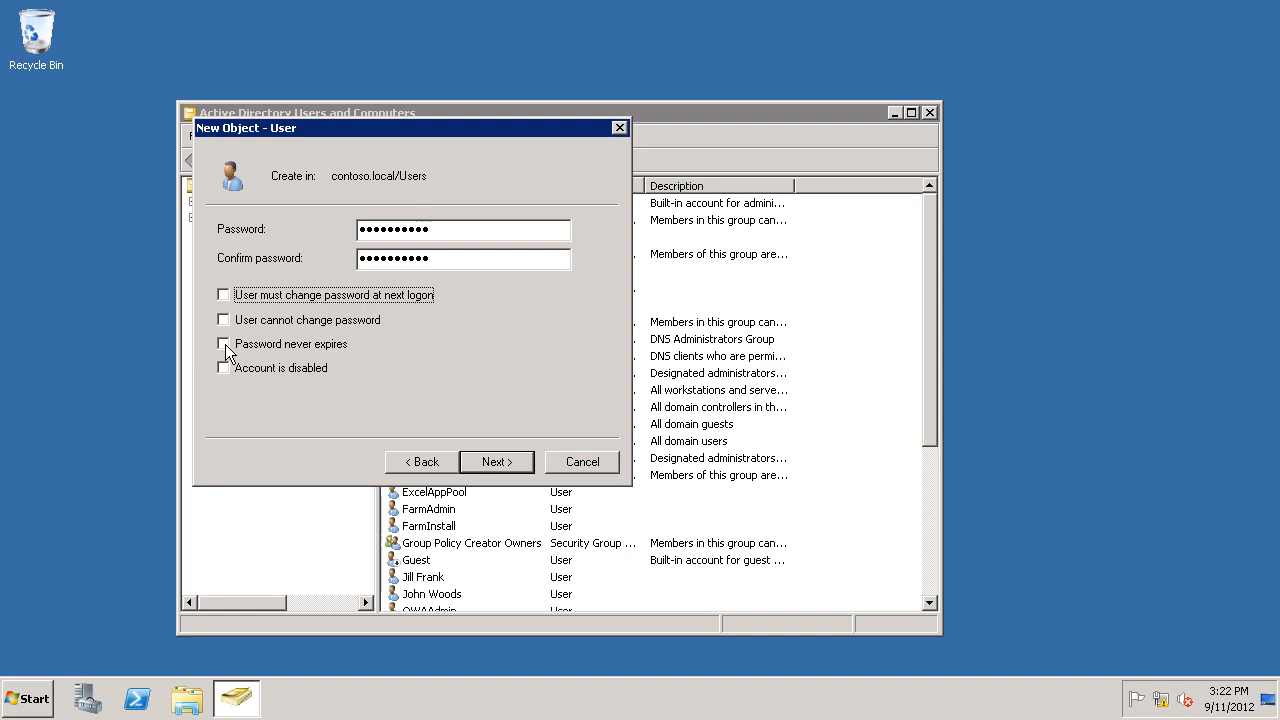
left_click(222, 344)
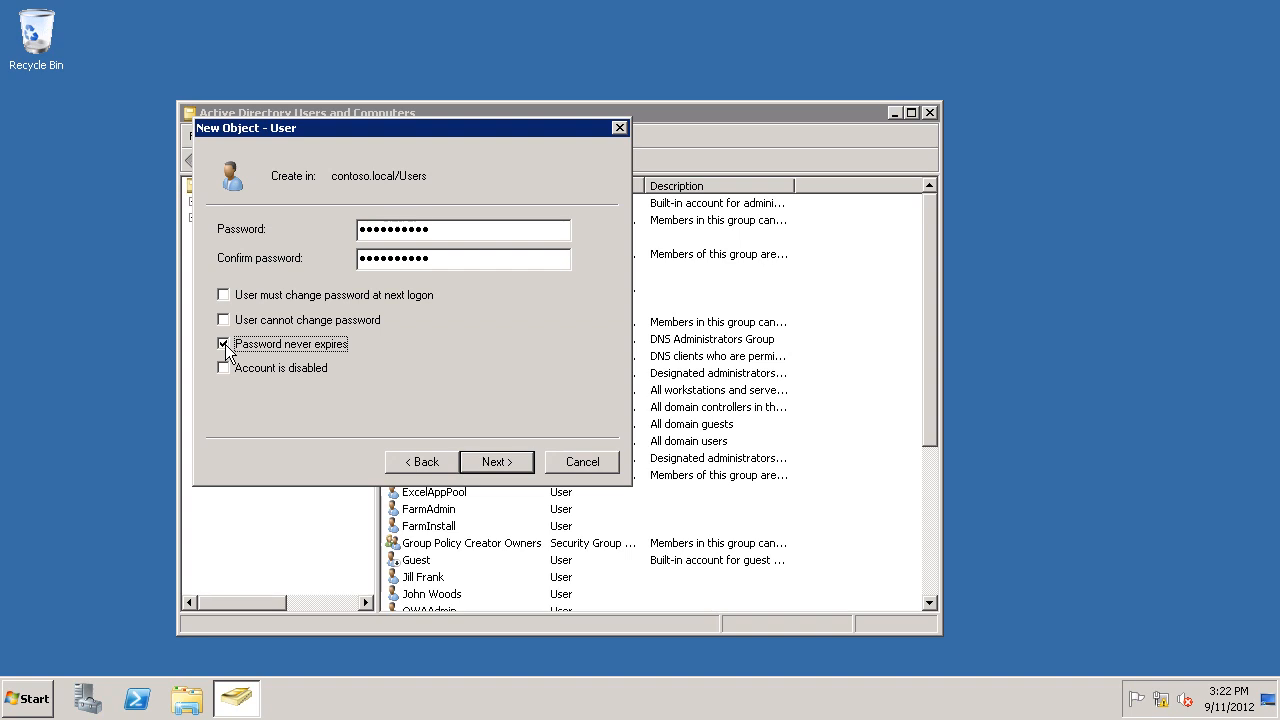
left_click(496, 460)
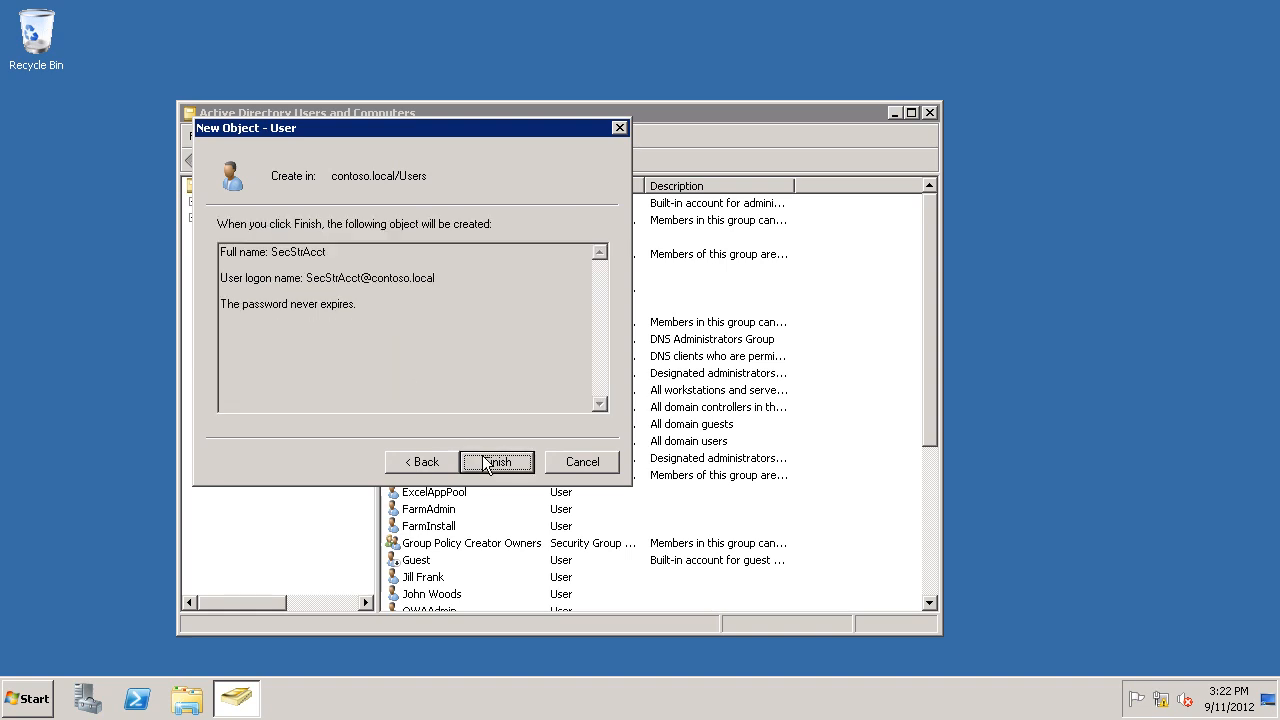
Finish creating SecStrAcct and select it in the contoso.local Users list
left_click(496, 460)
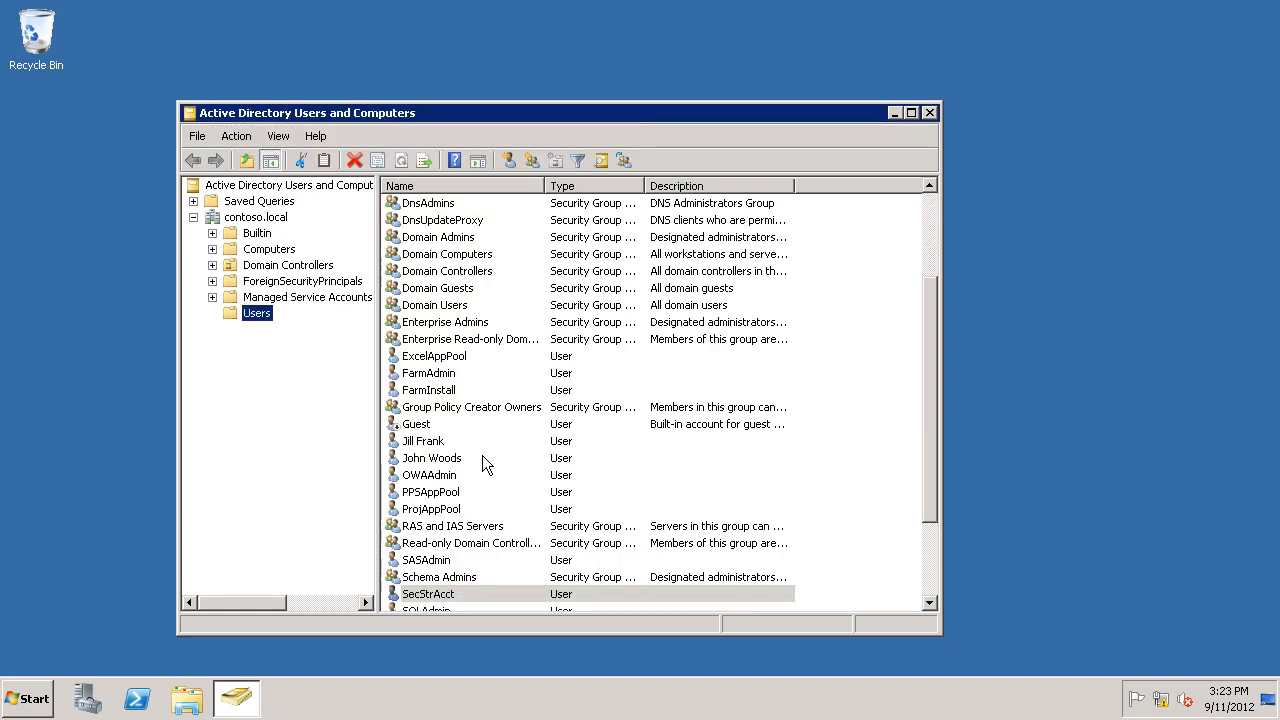
left_click(428, 592)
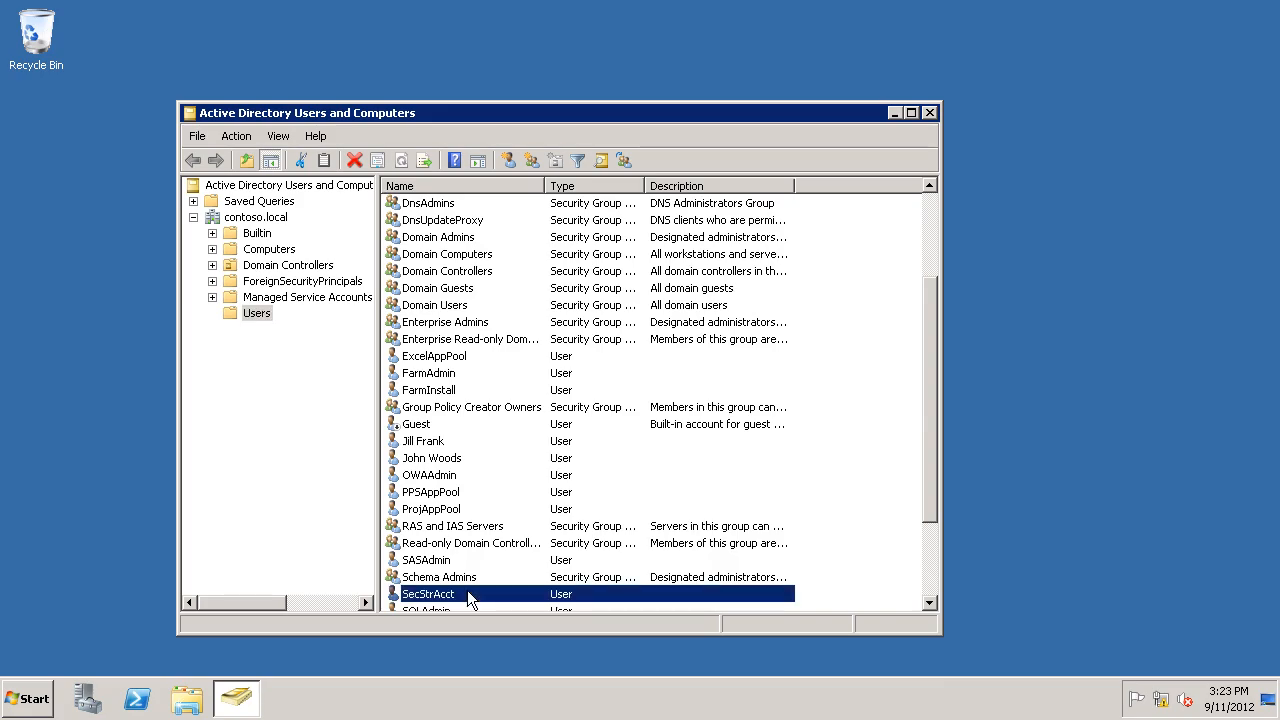
left_click(236, 698)
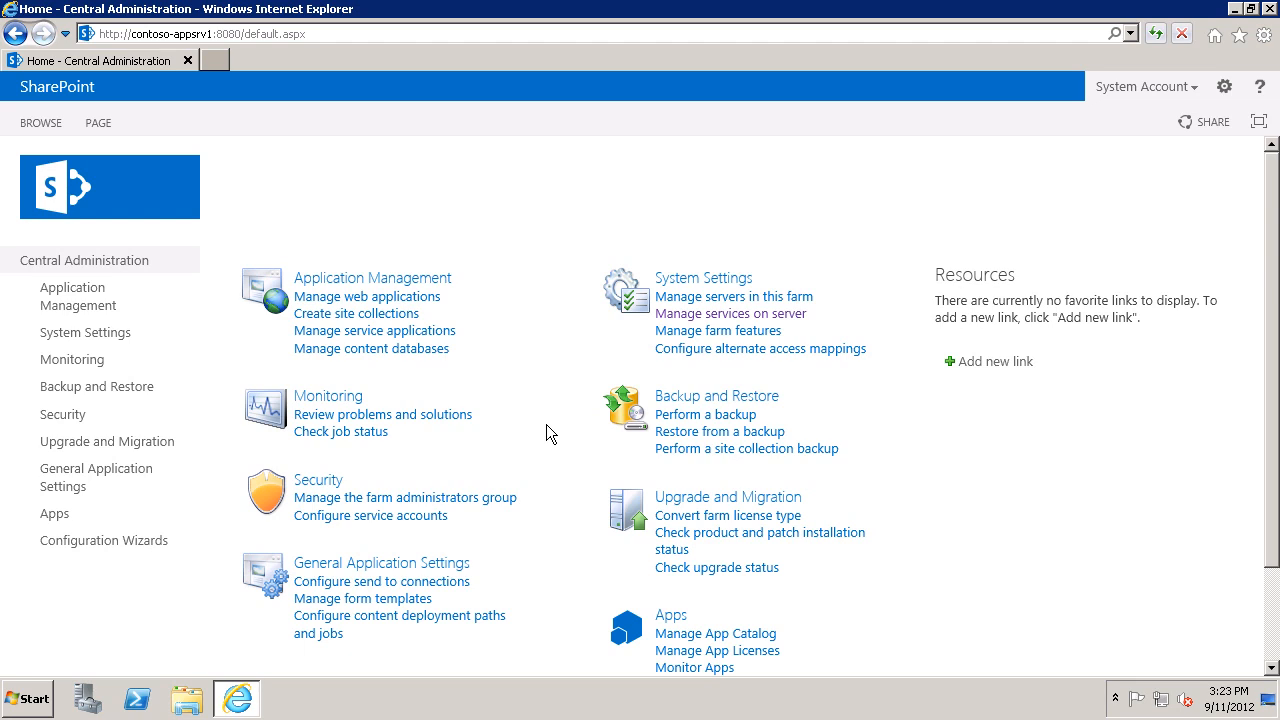
mouse_move(528, 436)
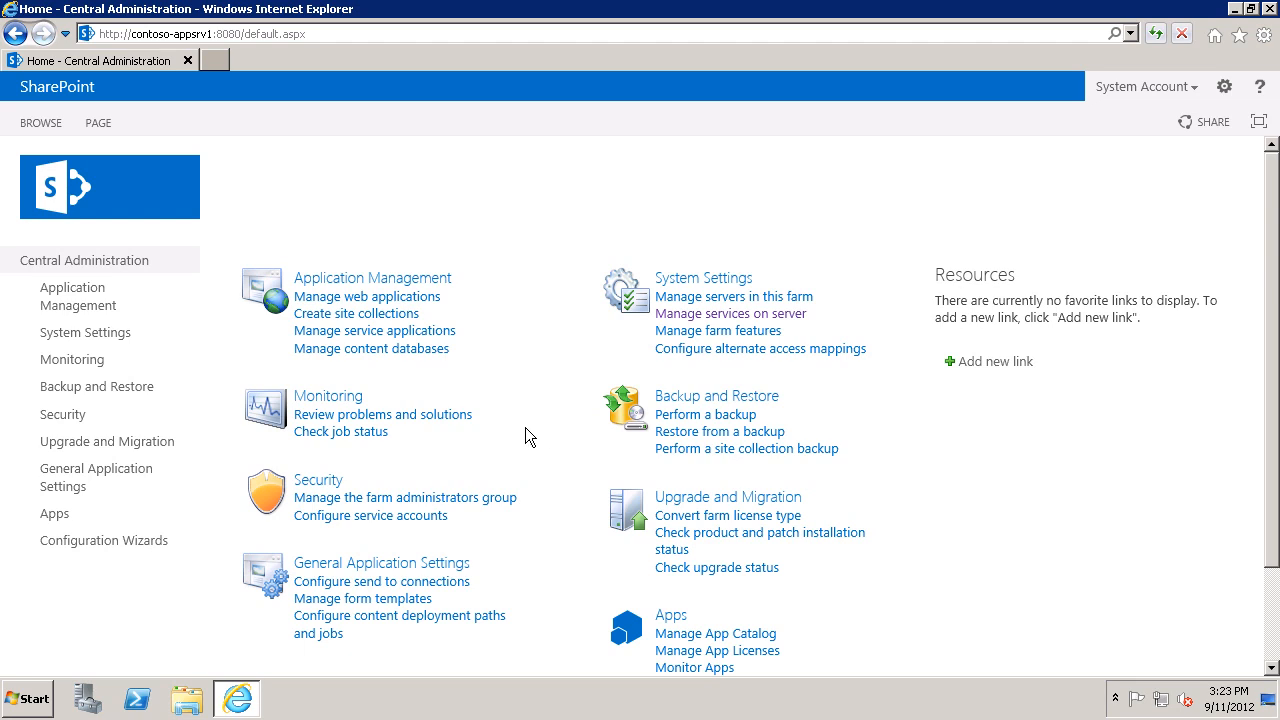
Go to Security > Configure managed accounts and begin registering a new managed account
left_click(62, 414)
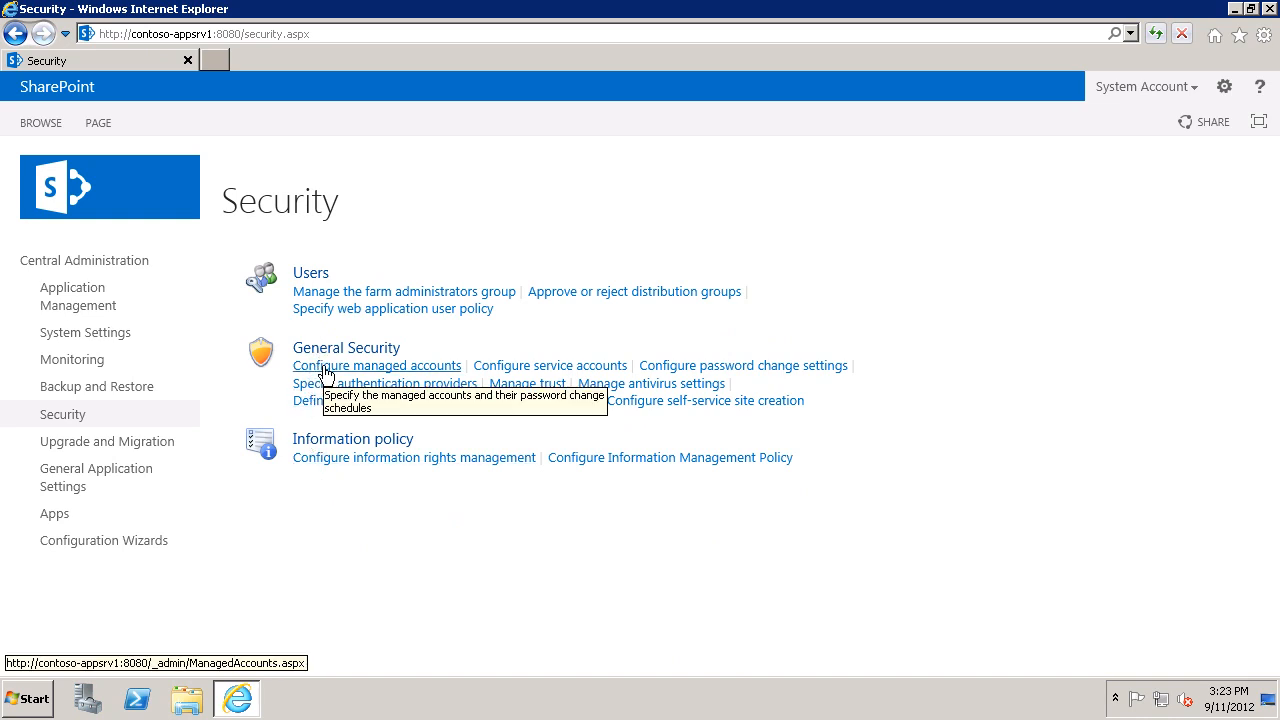
left_click(376, 364)
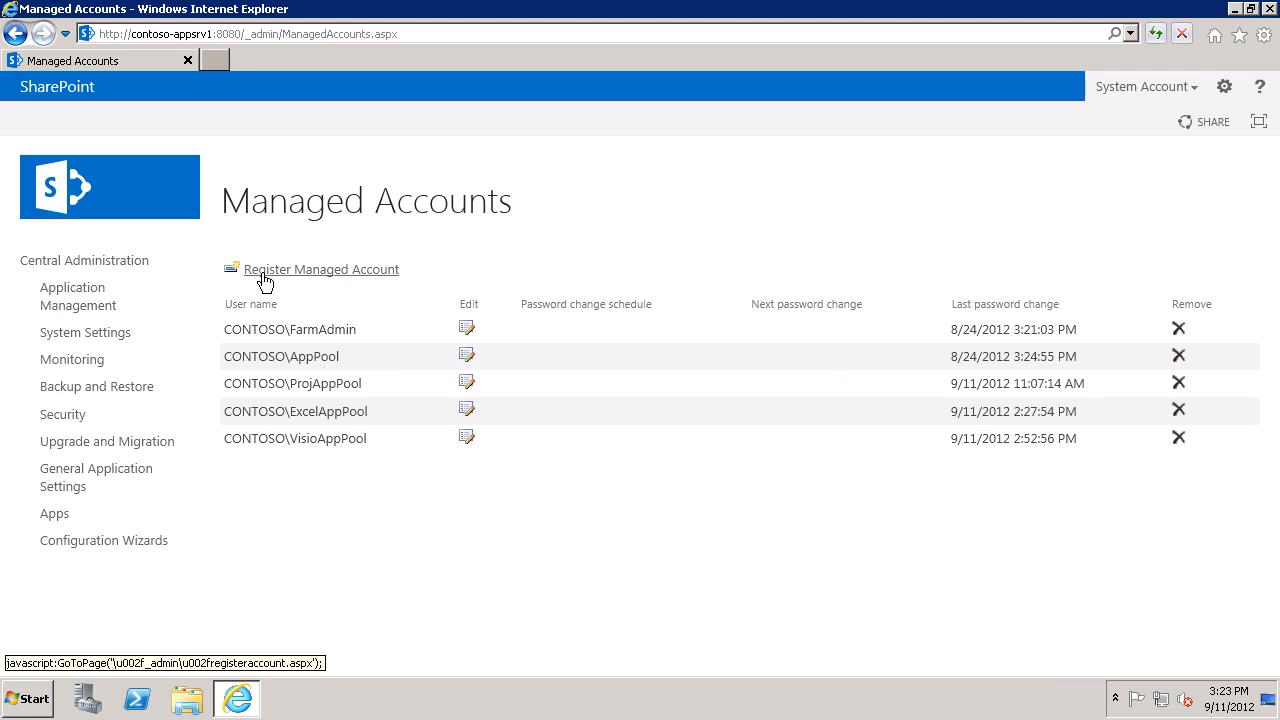
left_click(320, 268)
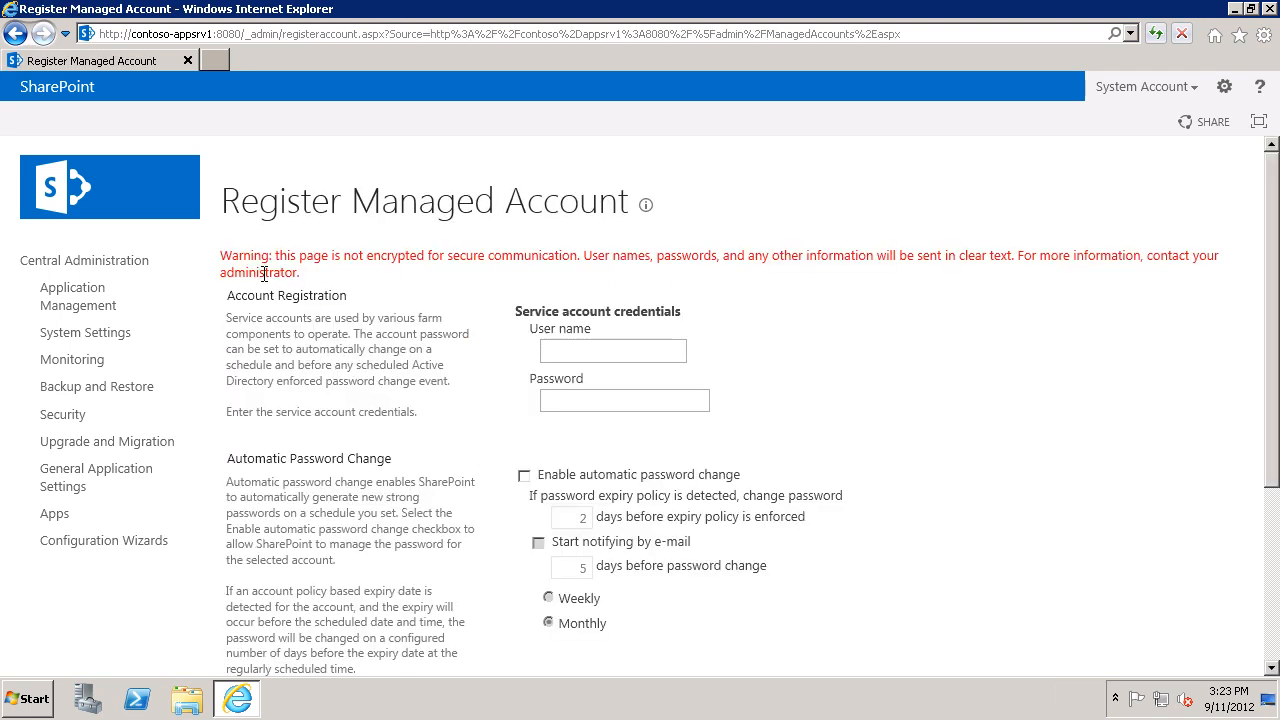
Enter contoso\SecStrAcct as the service account user name with its password and register it
left_click(612, 350)
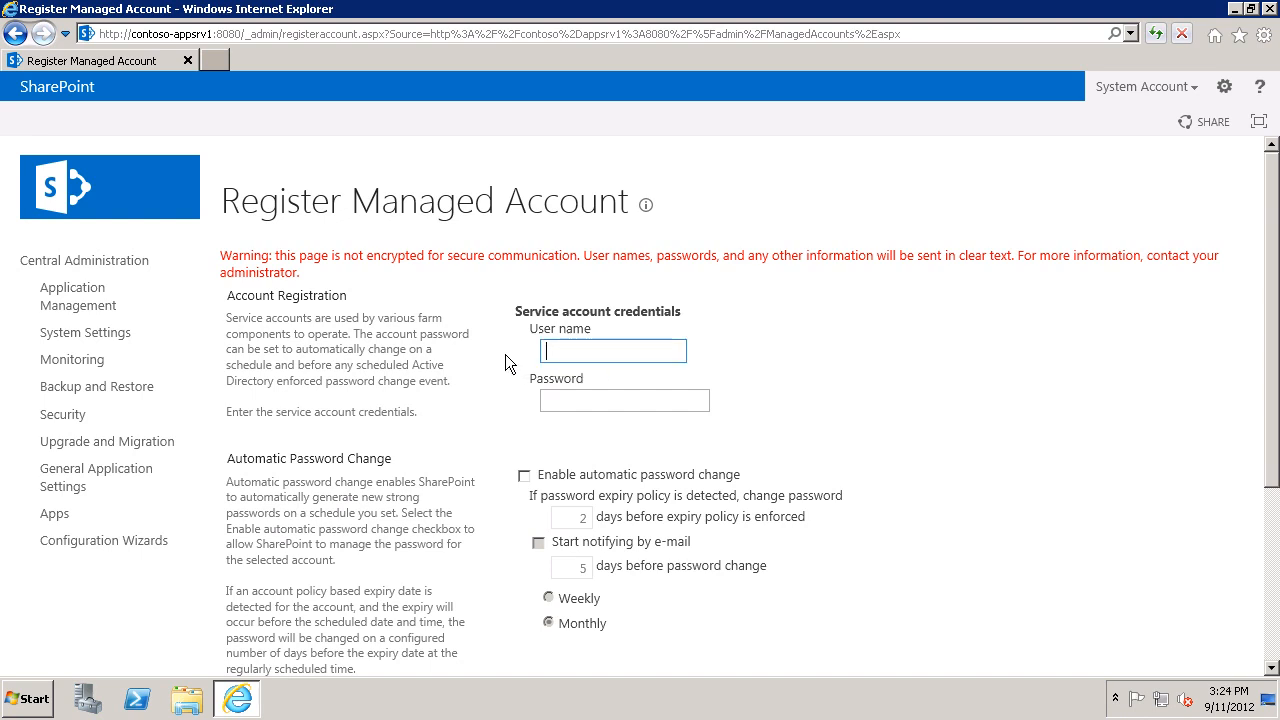
type("contoso")
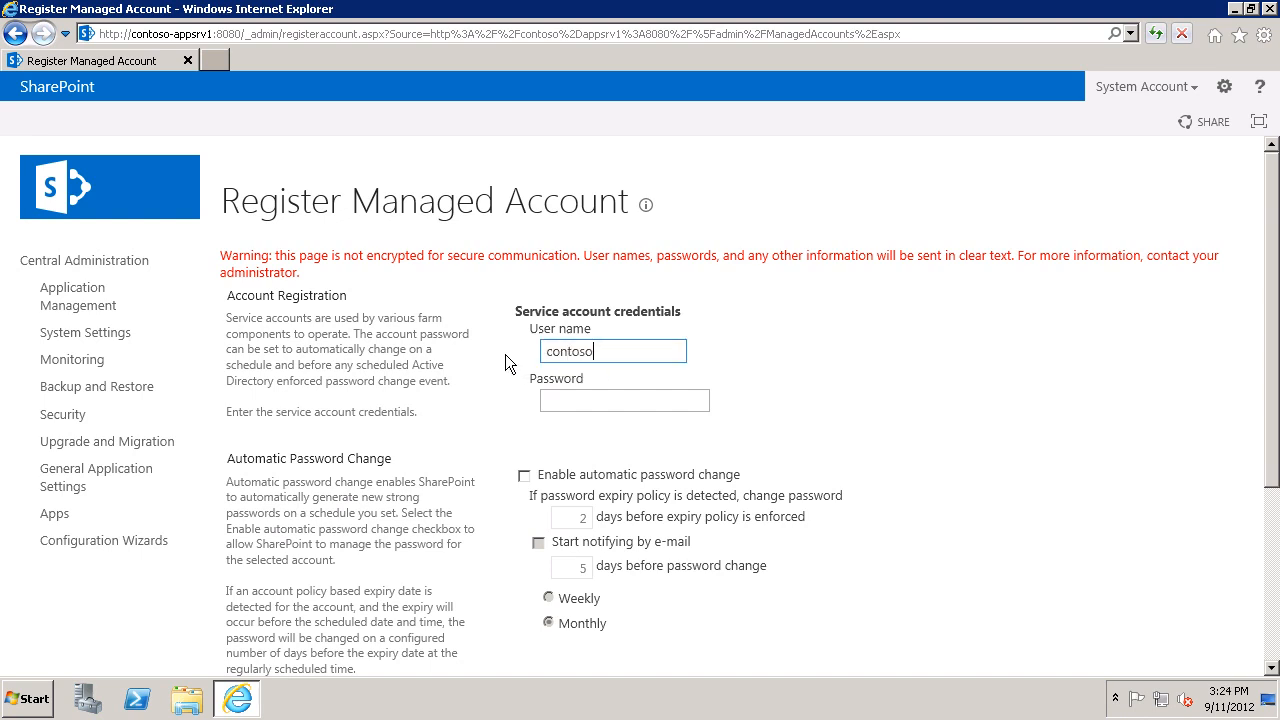
type("\\SecStrAcct")
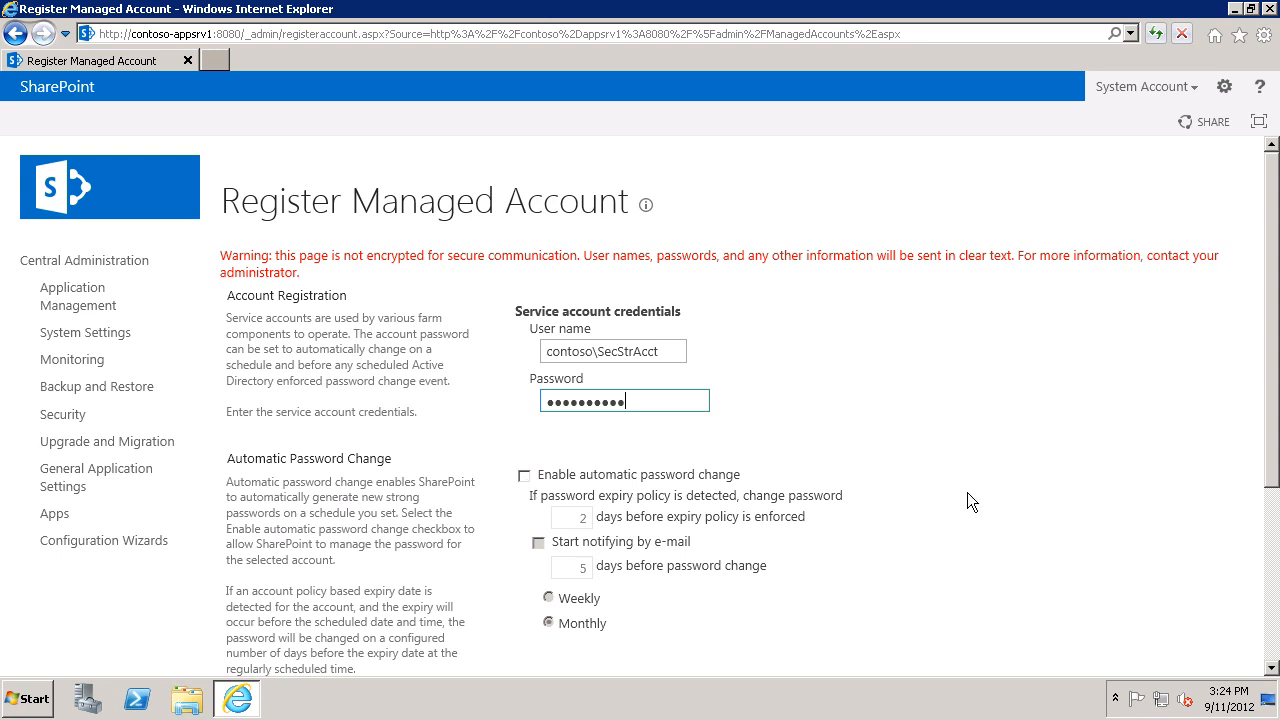
scroll("down", 3)
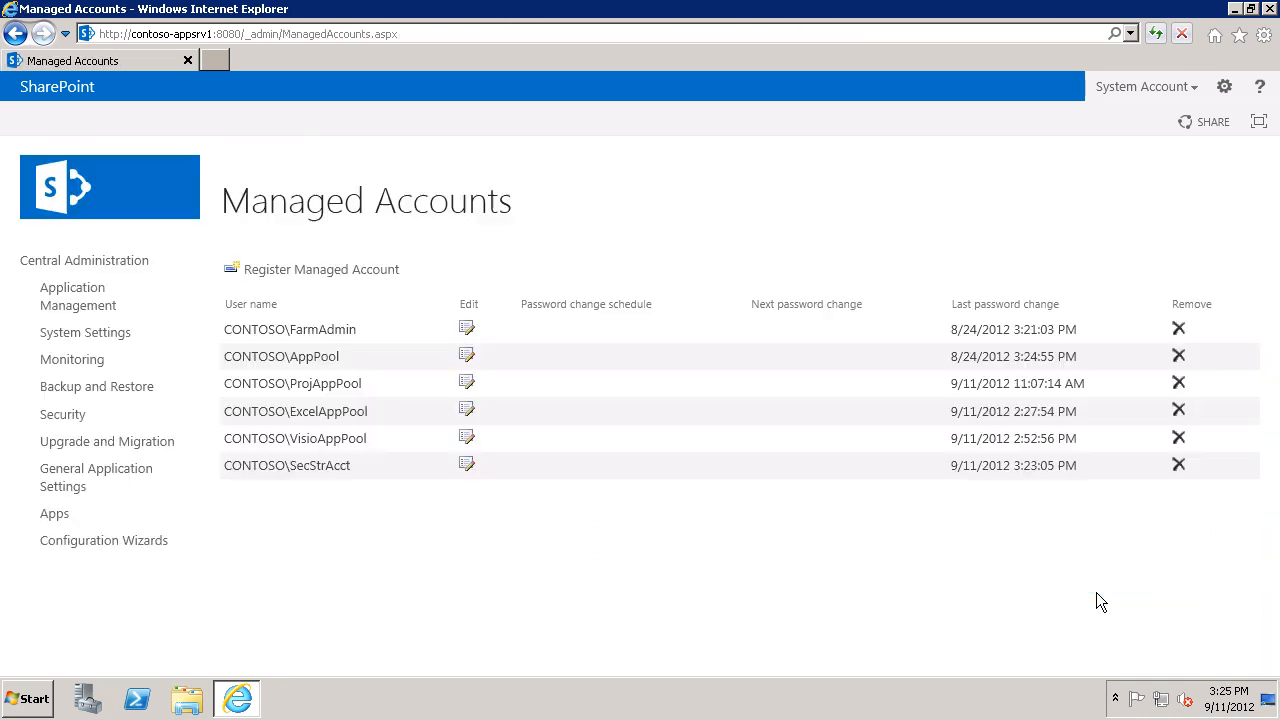
mouse_move(324, 484)
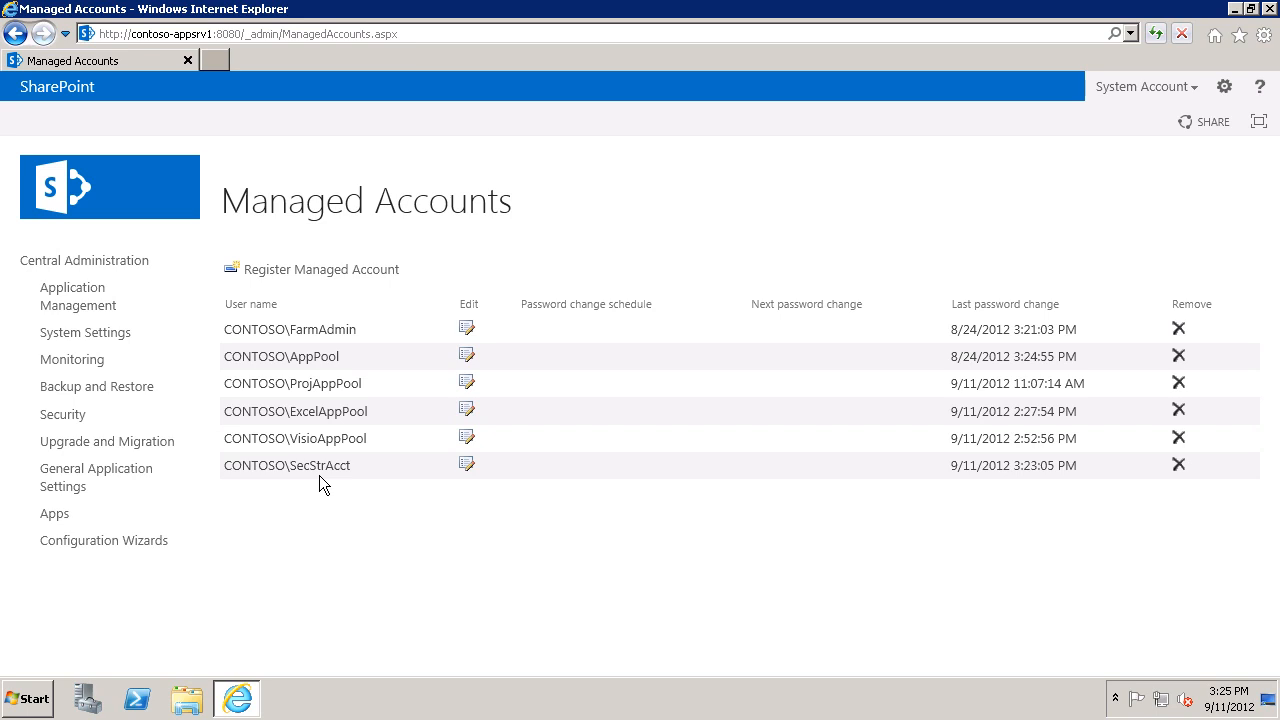
Return to the Central Administration home and go to Manage Service Applications
left_click(84, 260)
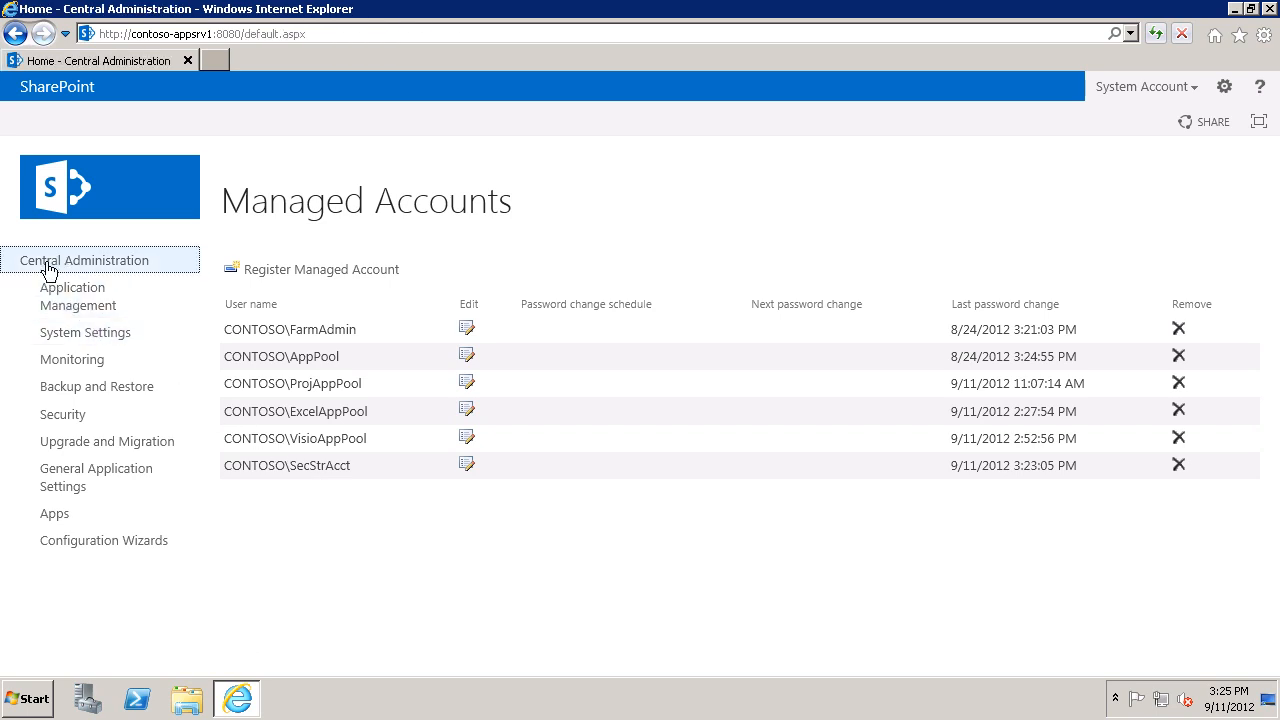
left_click(84, 260)
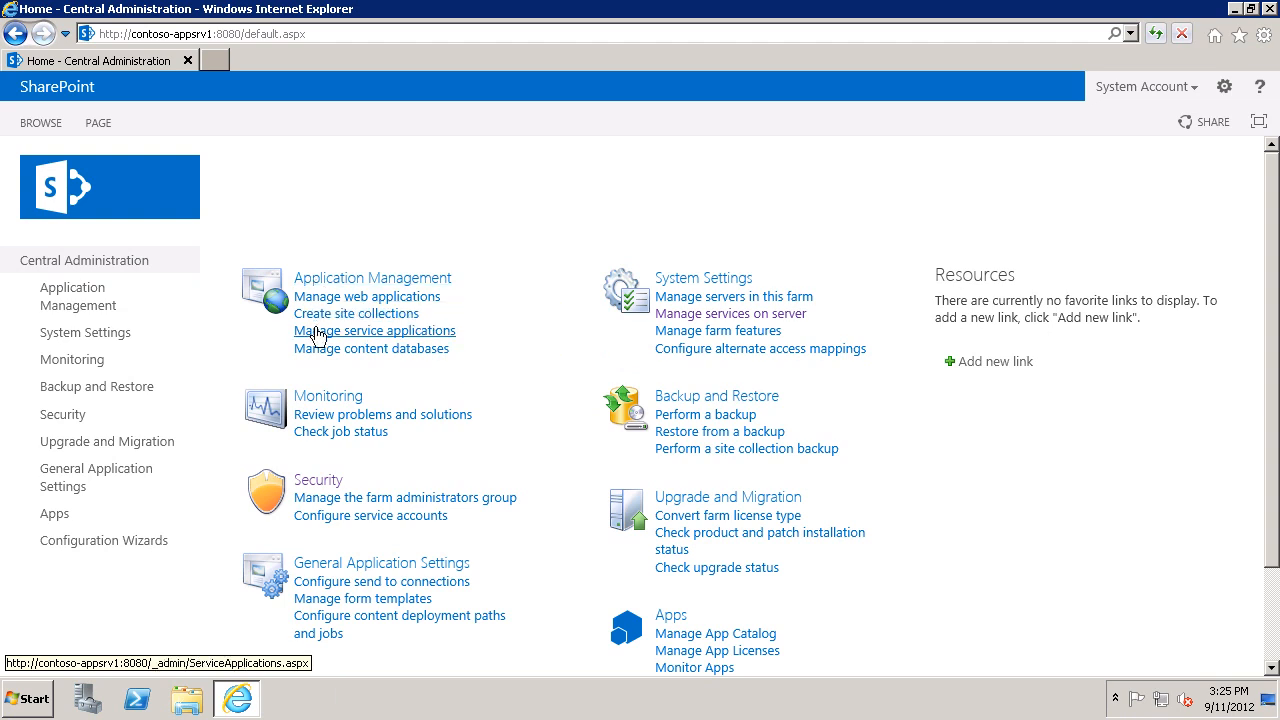
left_click(376, 330)
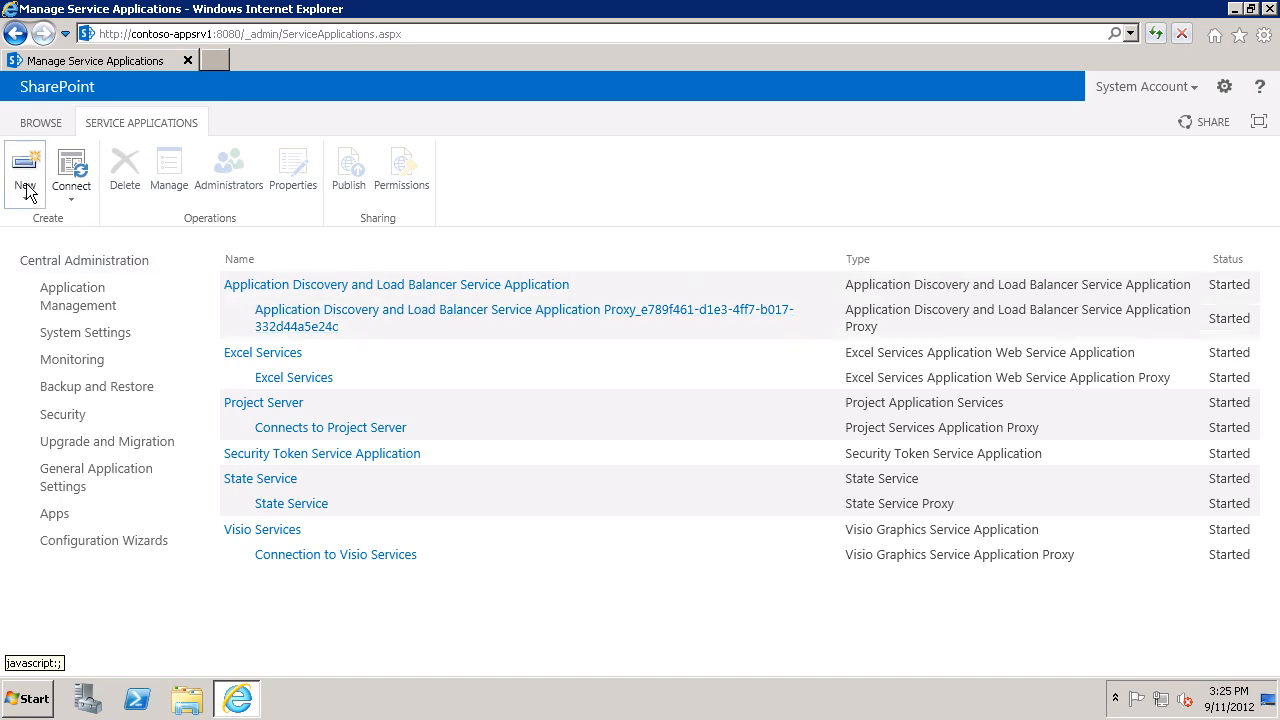
Start a New > Secure Store Service application from Manage service applications
left_click(24, 176)
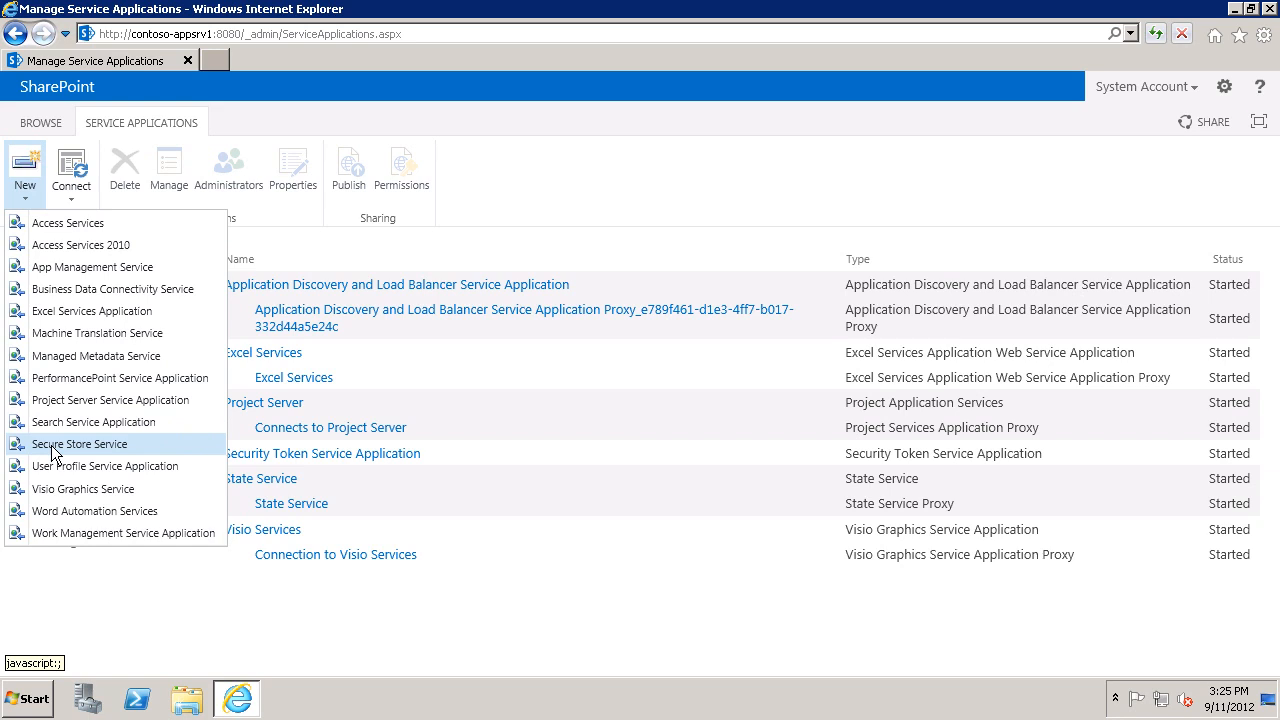
left_click(80, 444)
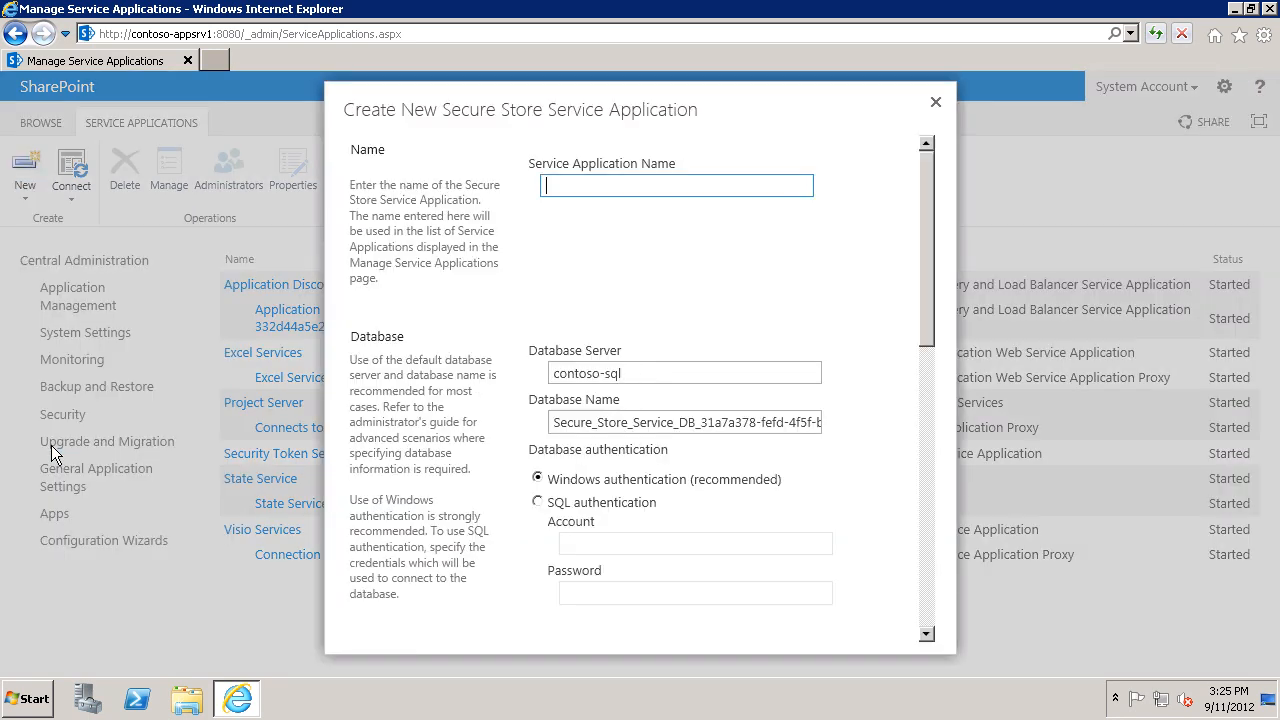
mouse_move(568, 220)
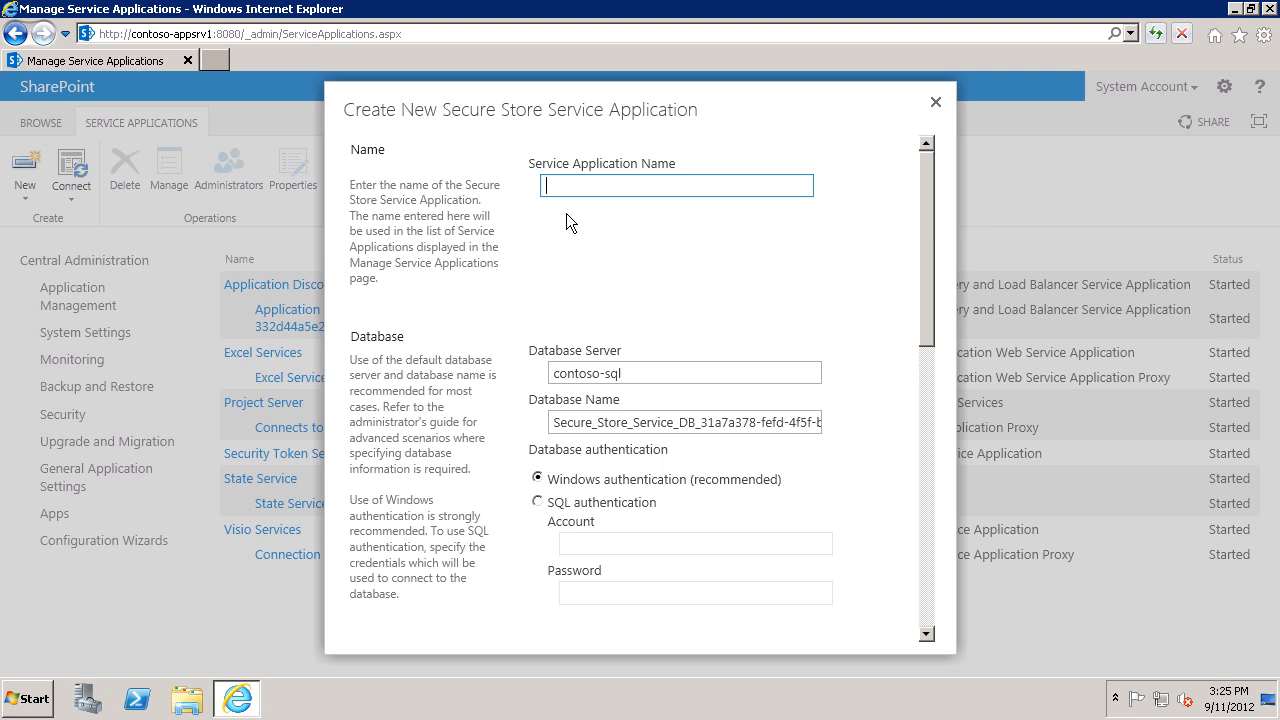
Name the new application 'Secure Store', keeping contoso-sql as its database server
type("Secure")
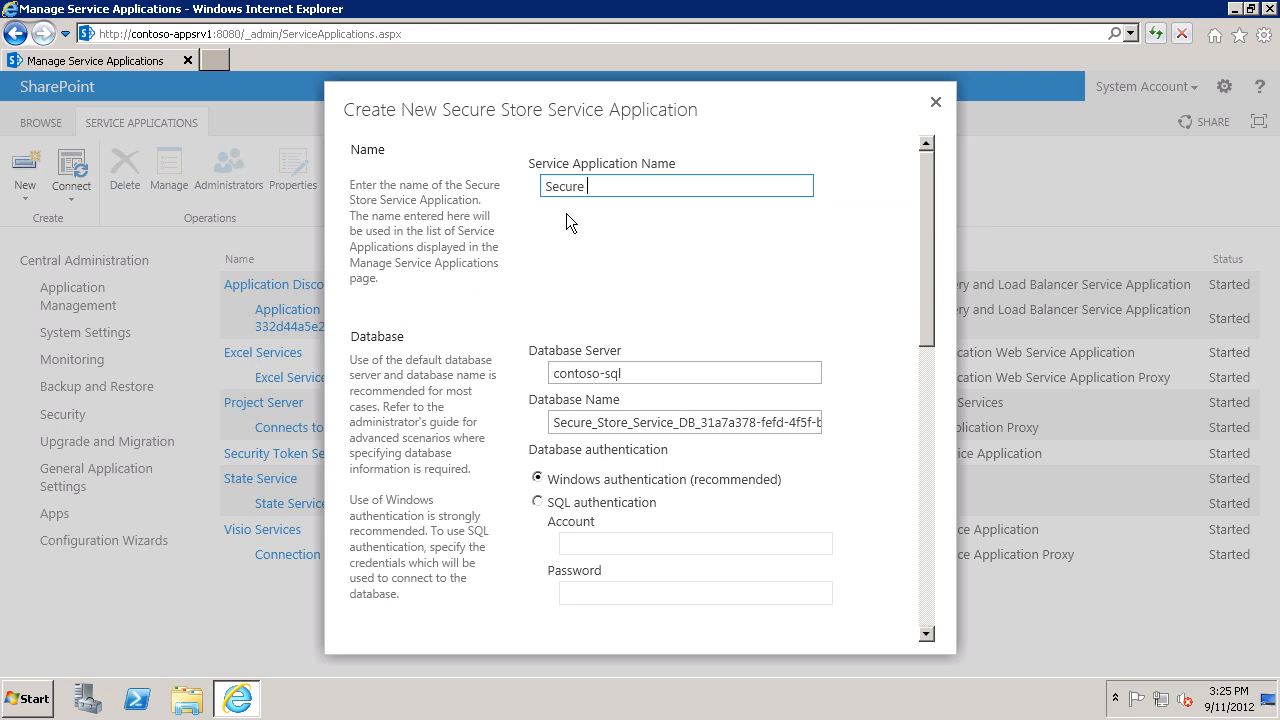
type("Store")
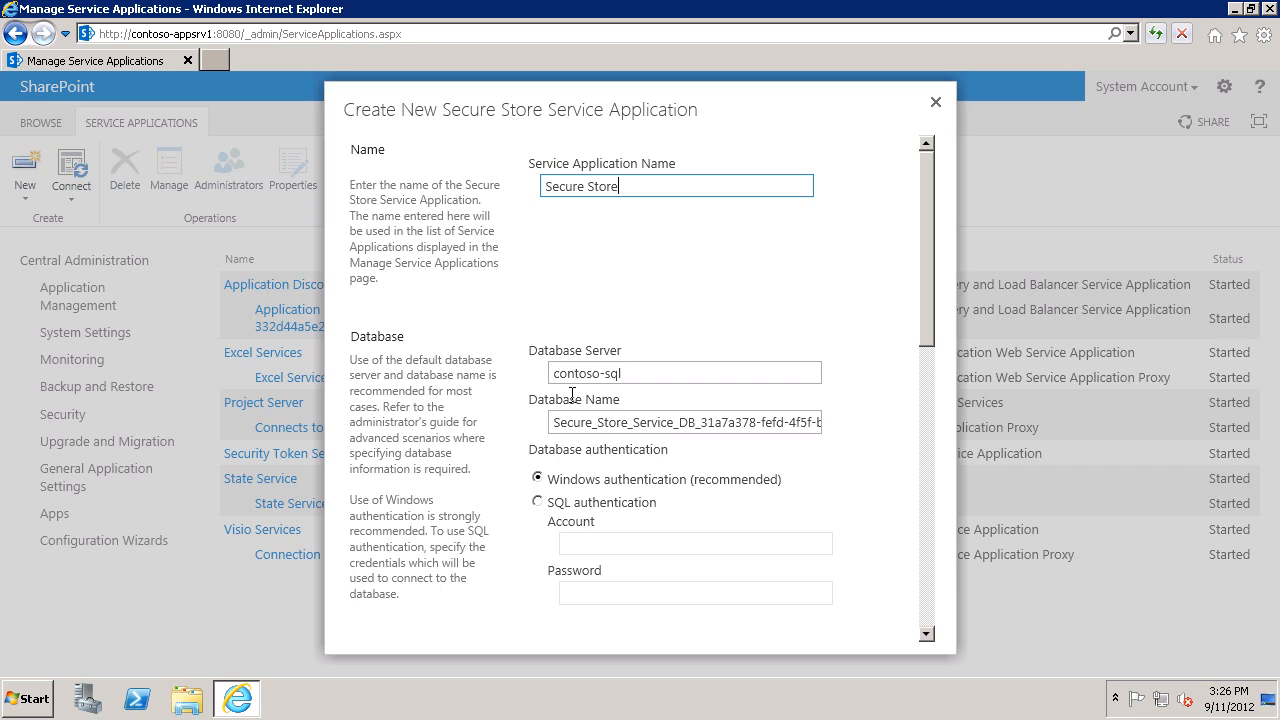
mouse_move(594, 390)
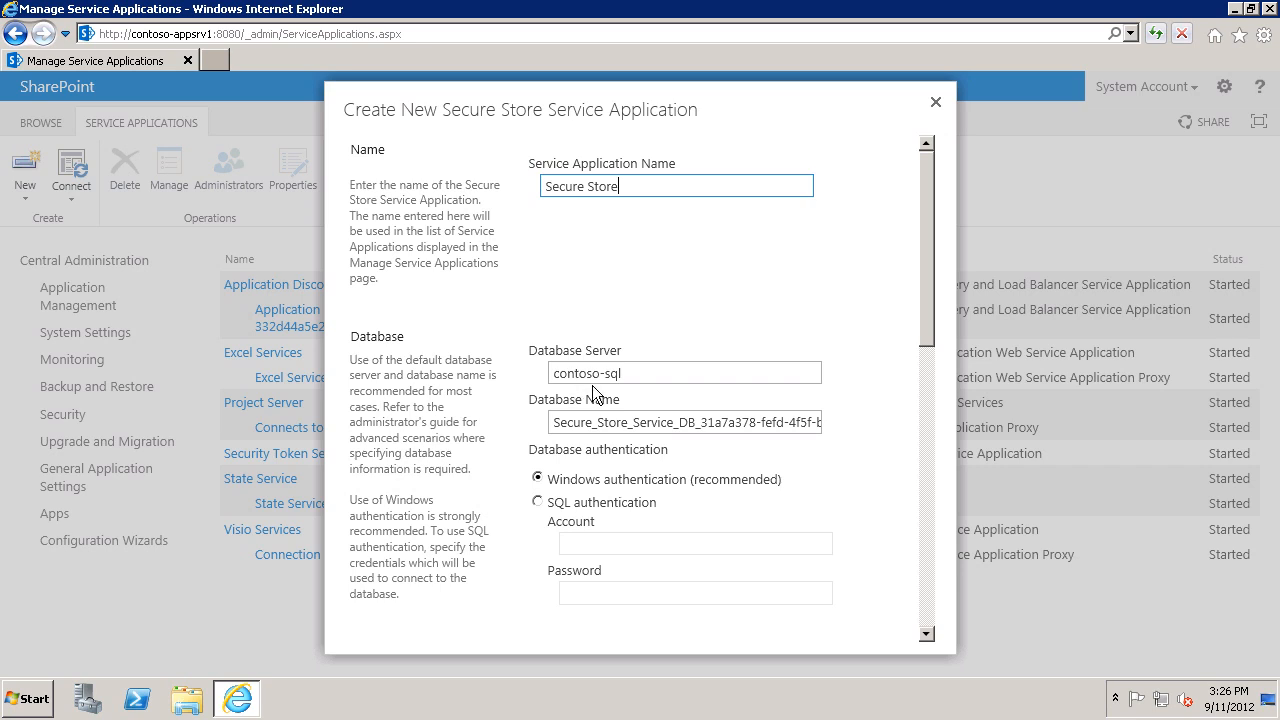
mouse_move(600, 390)
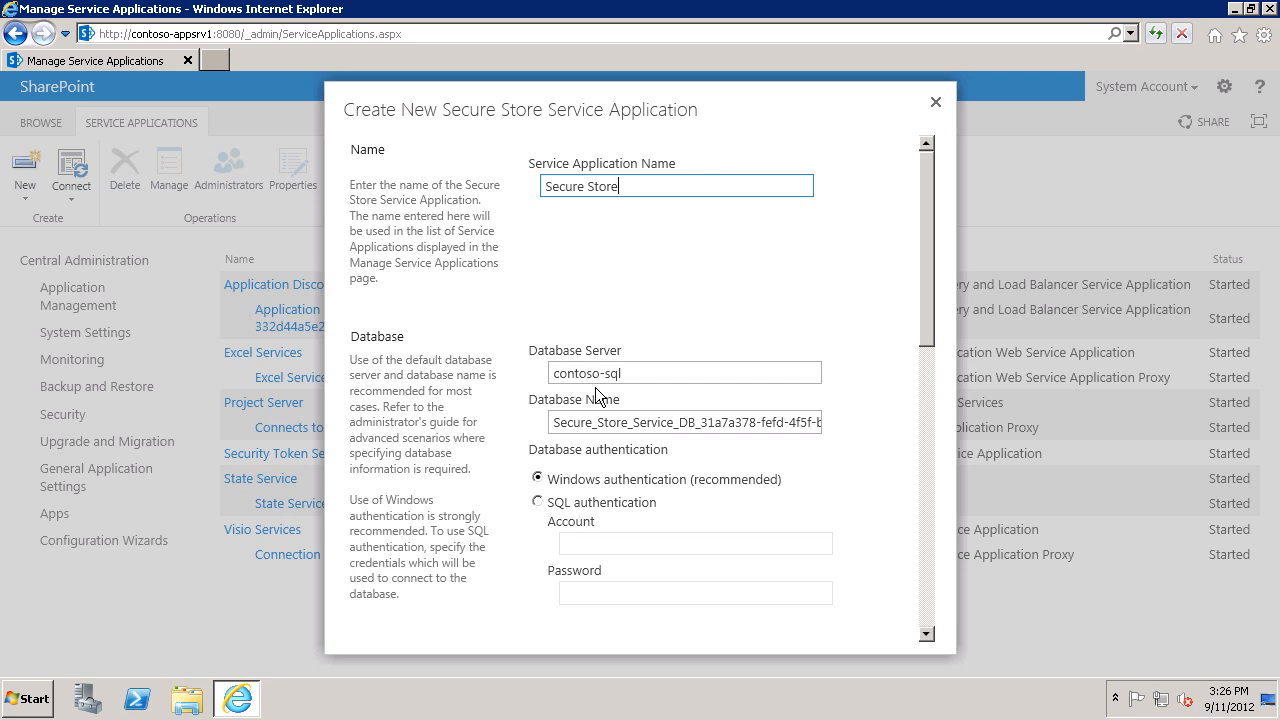
left_click(684, 420)
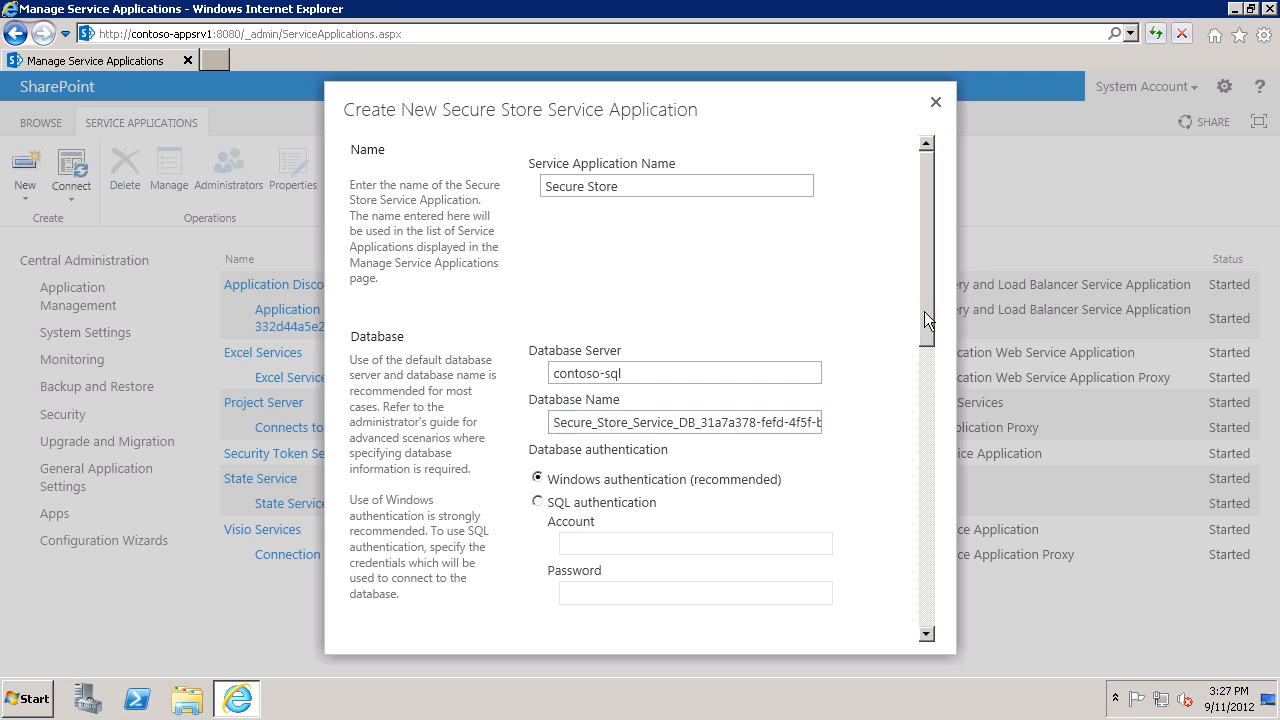
scroll("down", 3)
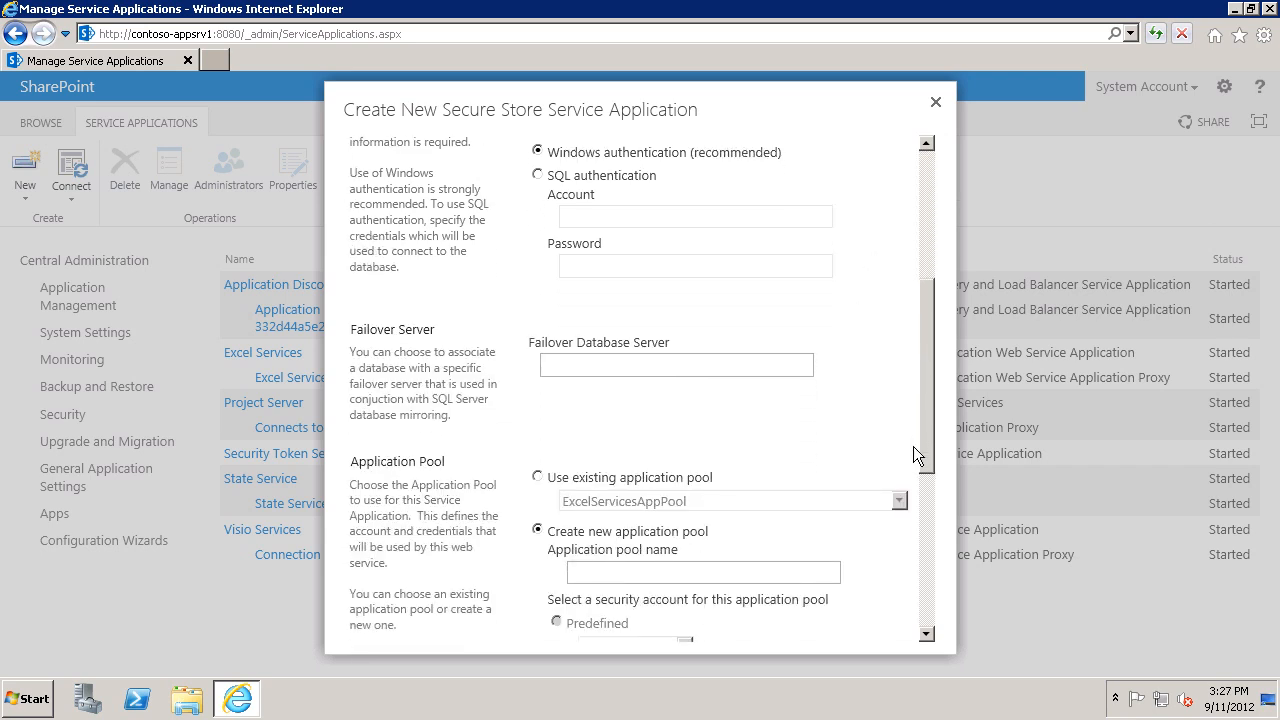
Create a new SecureStoreAppPool pool running as CONTOSO\SecStrAcct and submit the application
scroll("down", 3)
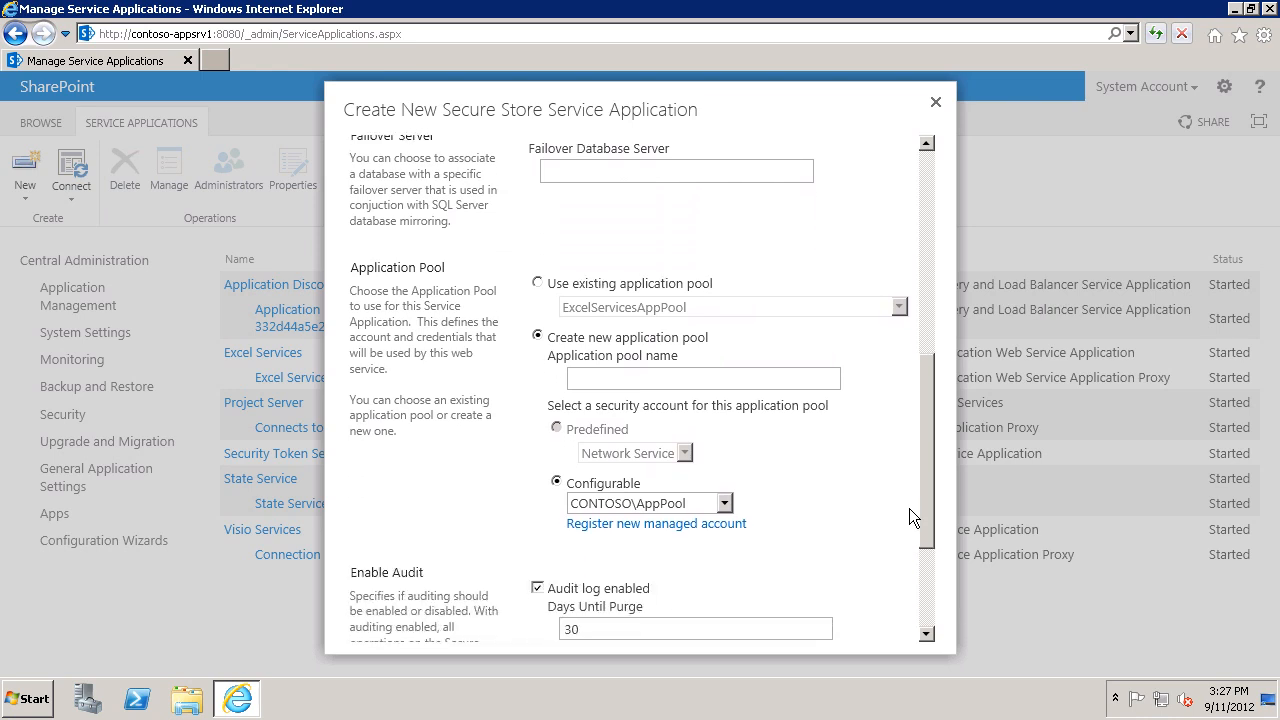
mouse_move(604, 200)
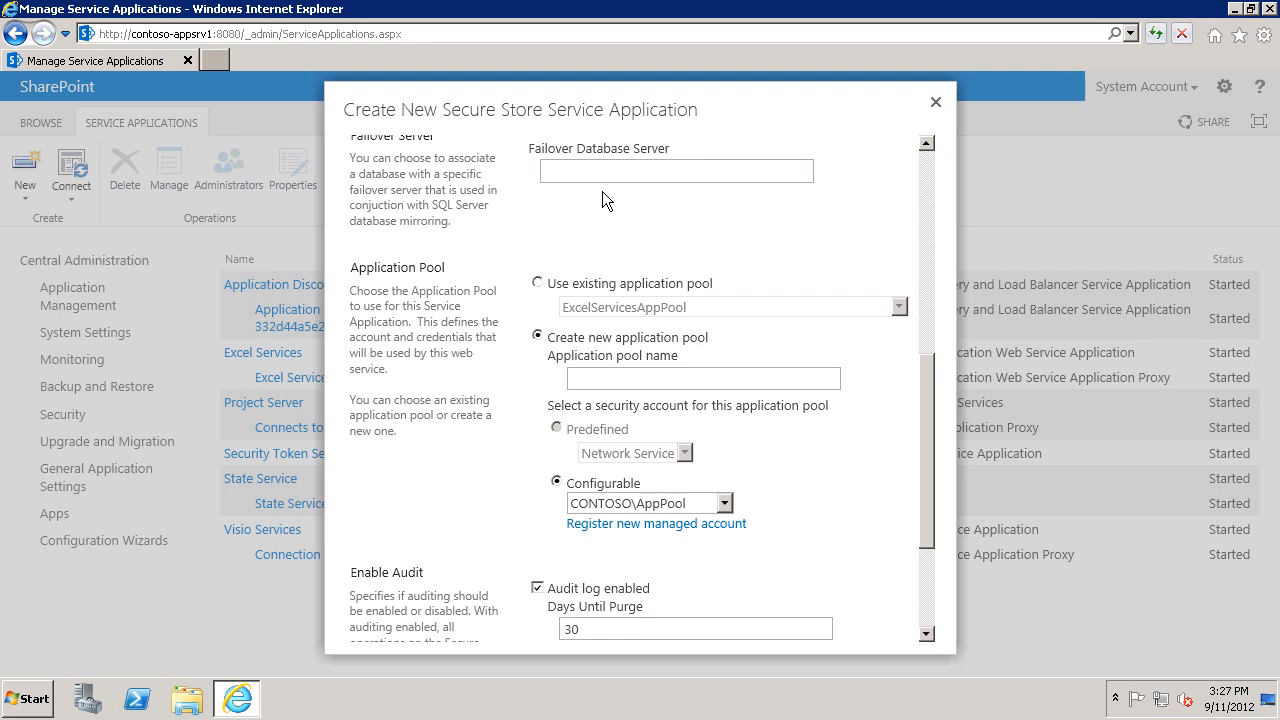
mouse_move(608, 358)
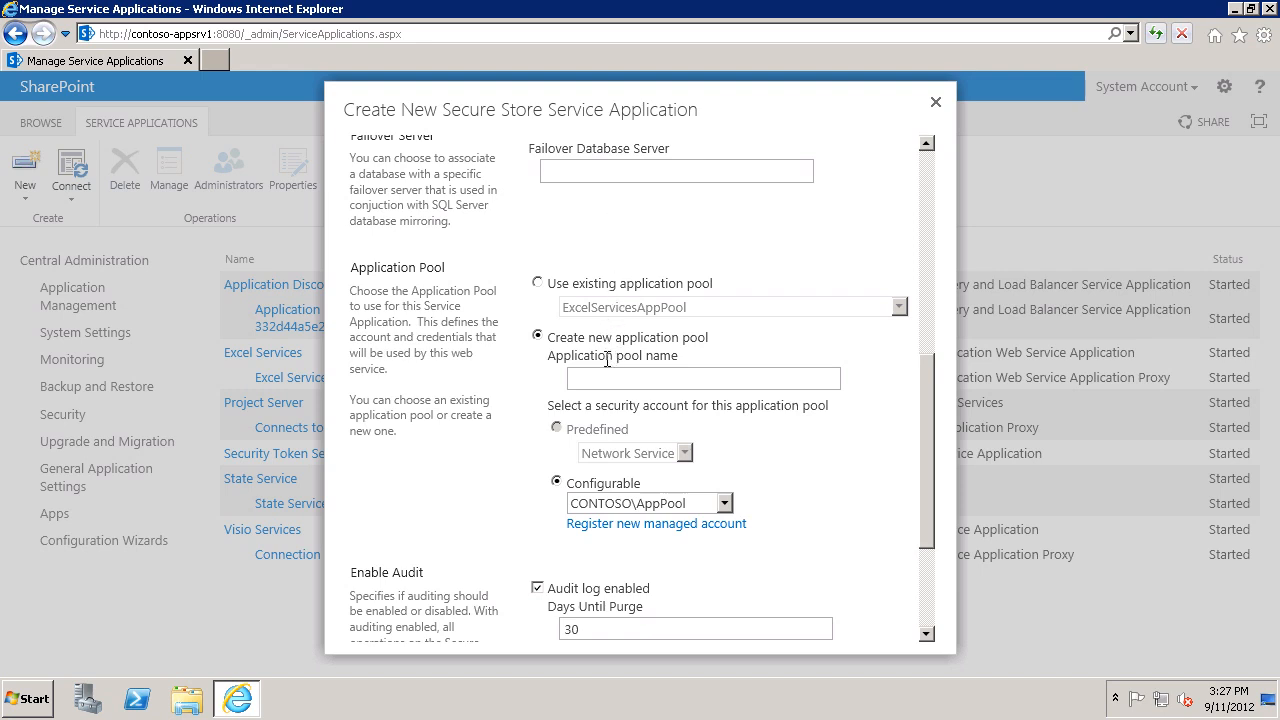
type("SecureStoreAppPool")
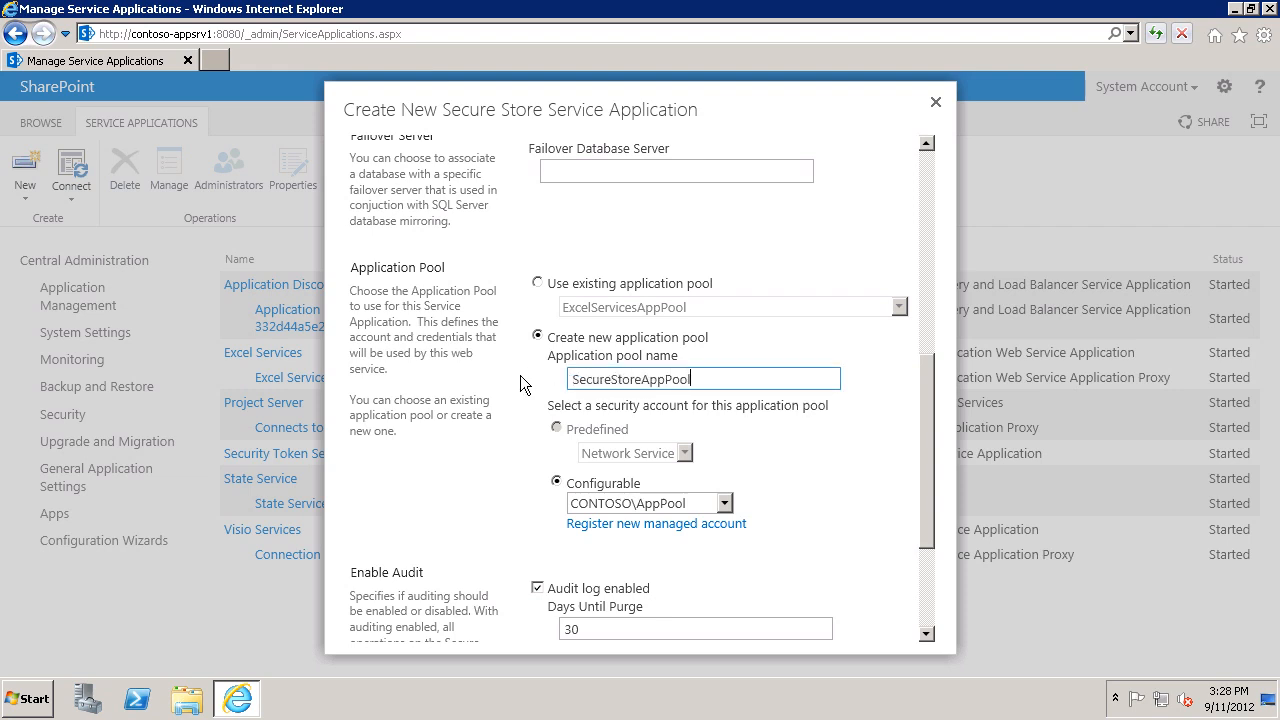
mouse_move(644, 504)
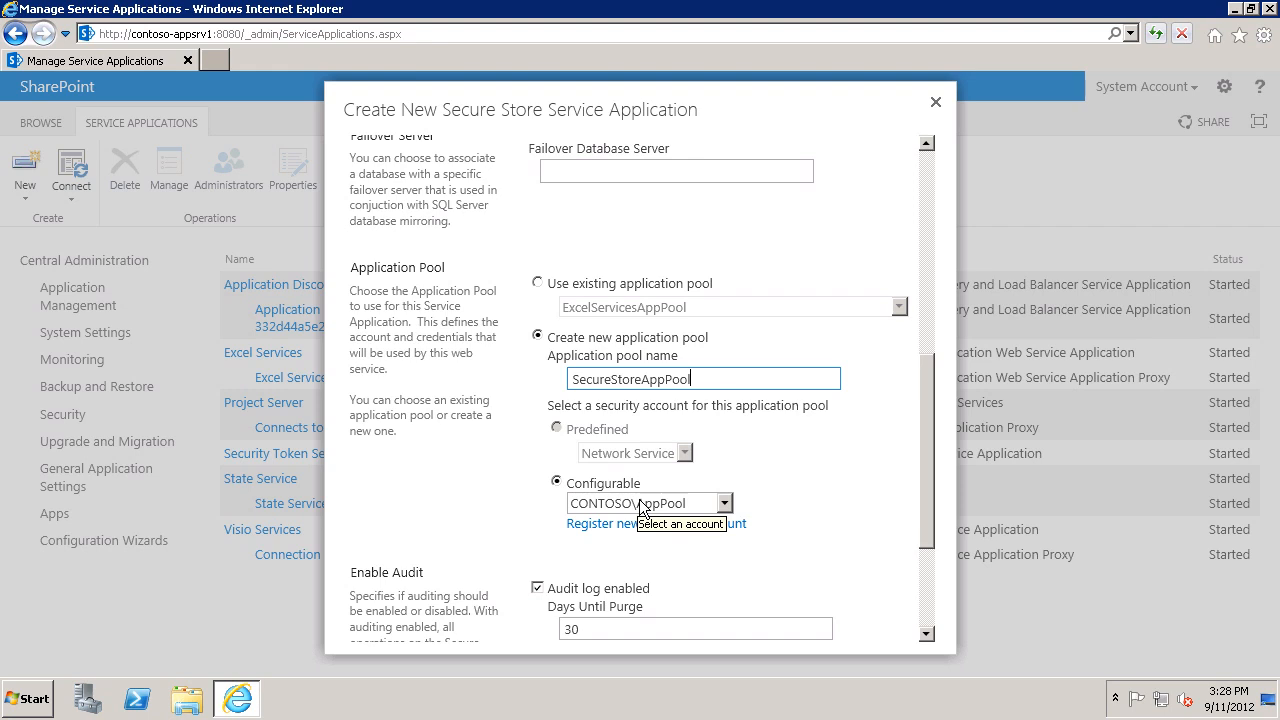
left_click(724, 504)
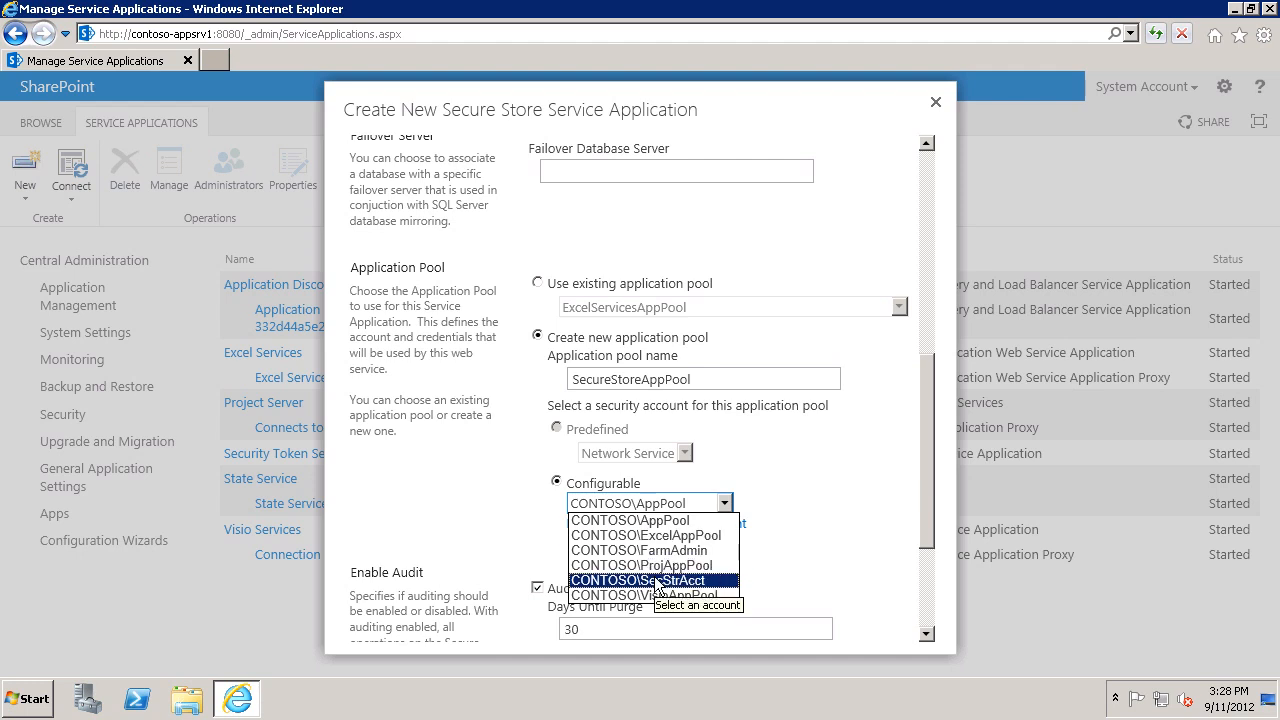
left_click(636, 580)
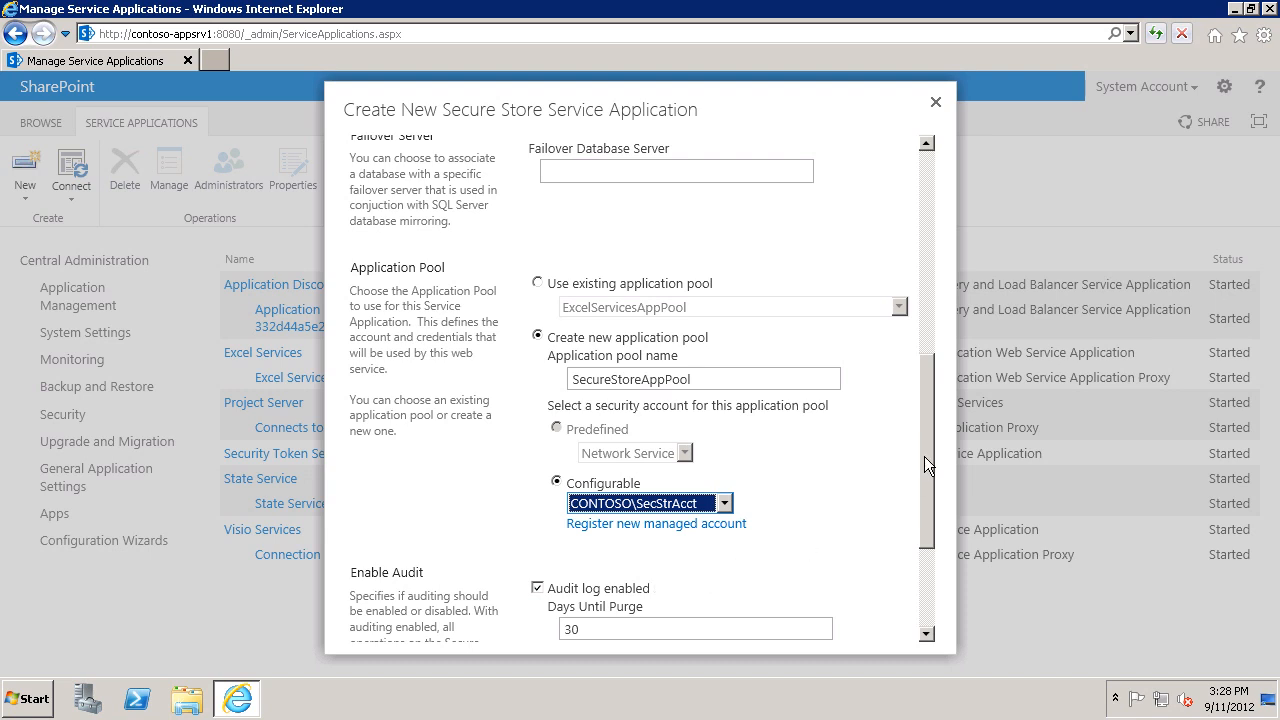
scroll("down", 3)
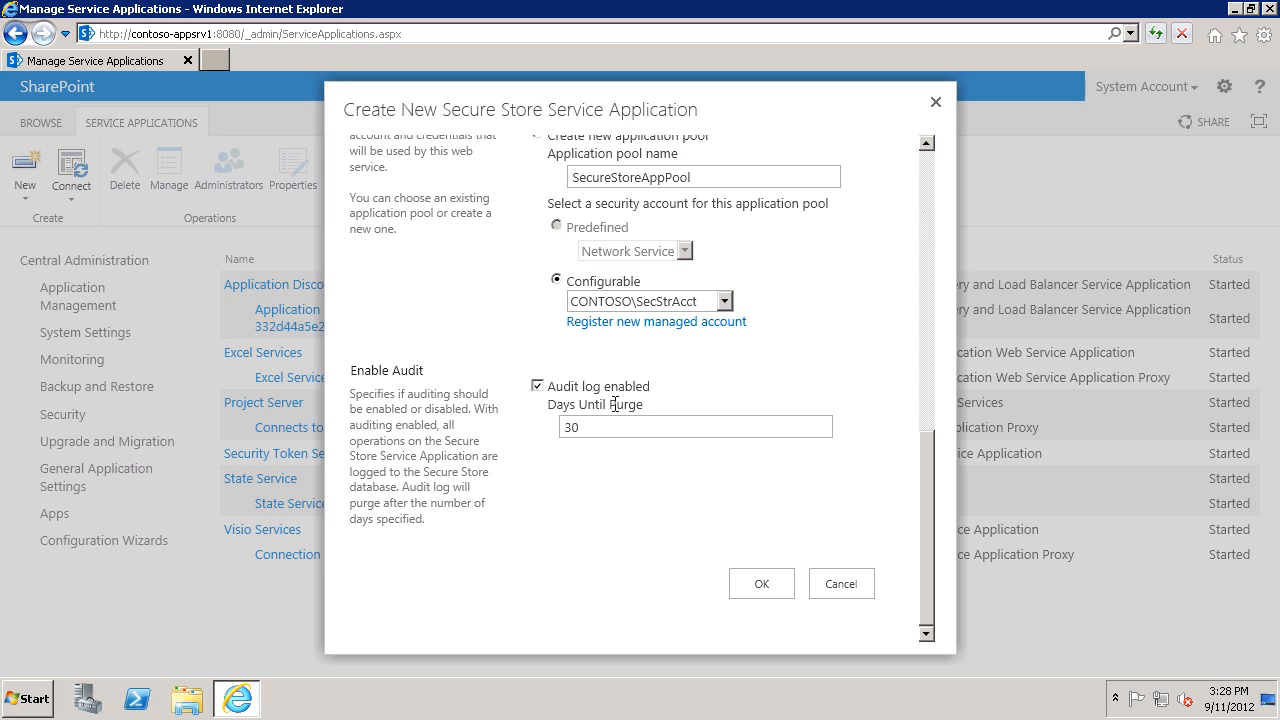
left_click(760, 584)
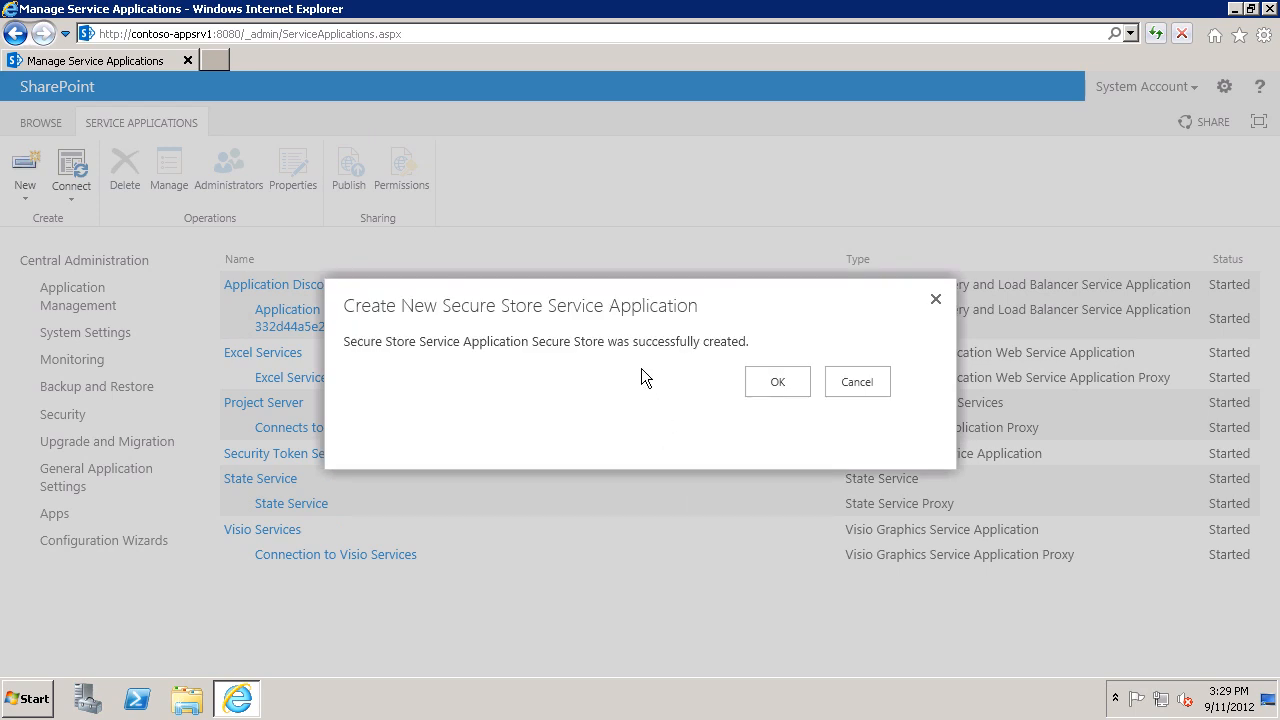
mouse_move(640, 372)
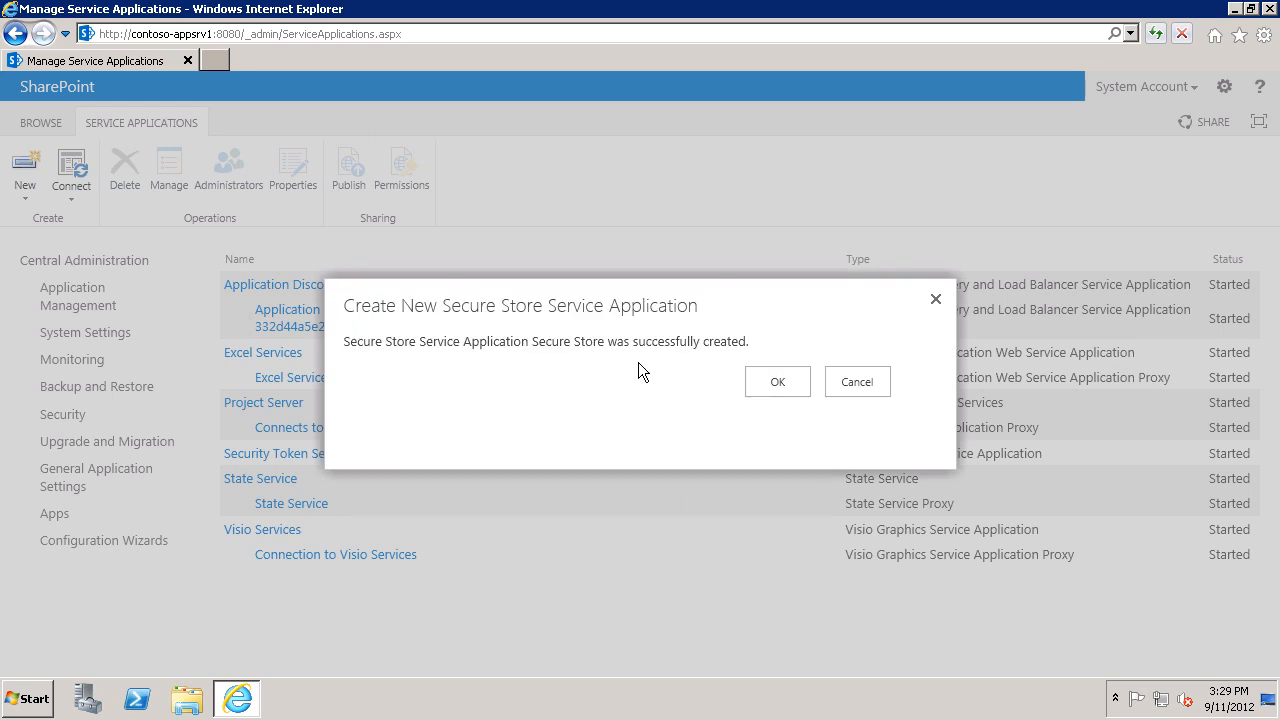
Acknowledge the 'successfully created' message to return to the service applications list
left_click(776, 380)
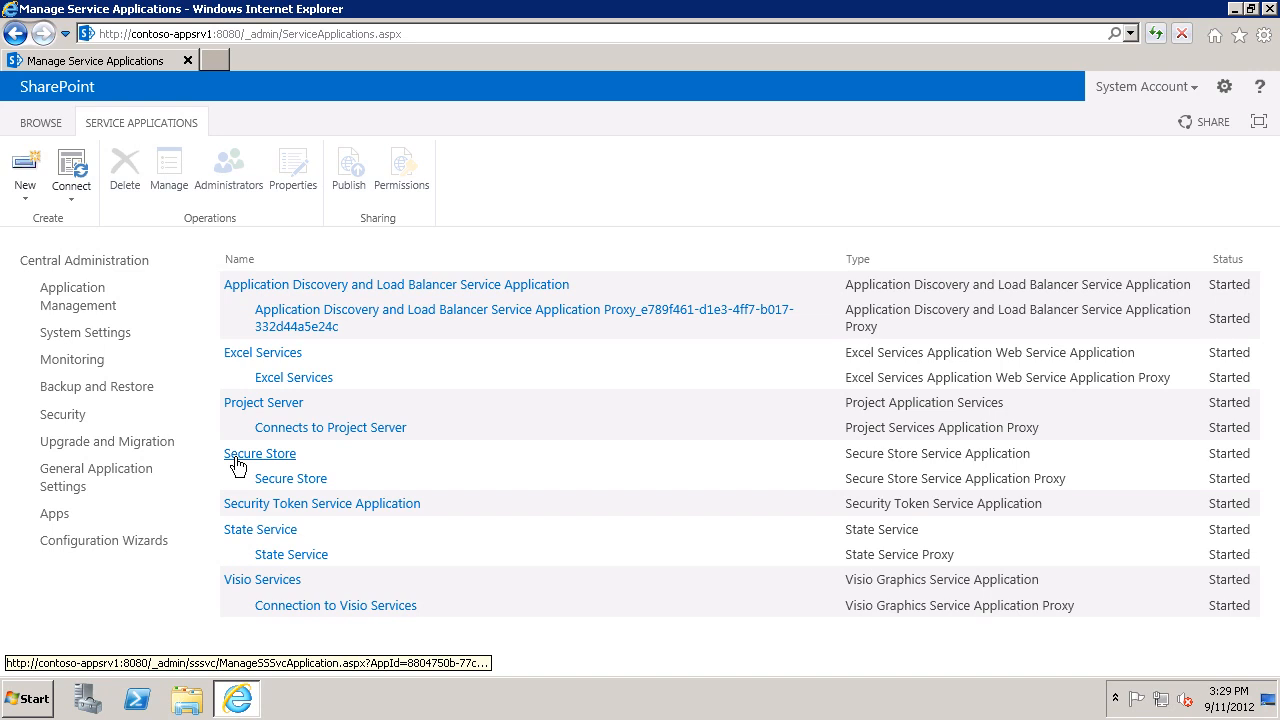
Generate a new encryption key for Secure Store with a confirmed pass phrase
left_click(260, 452)
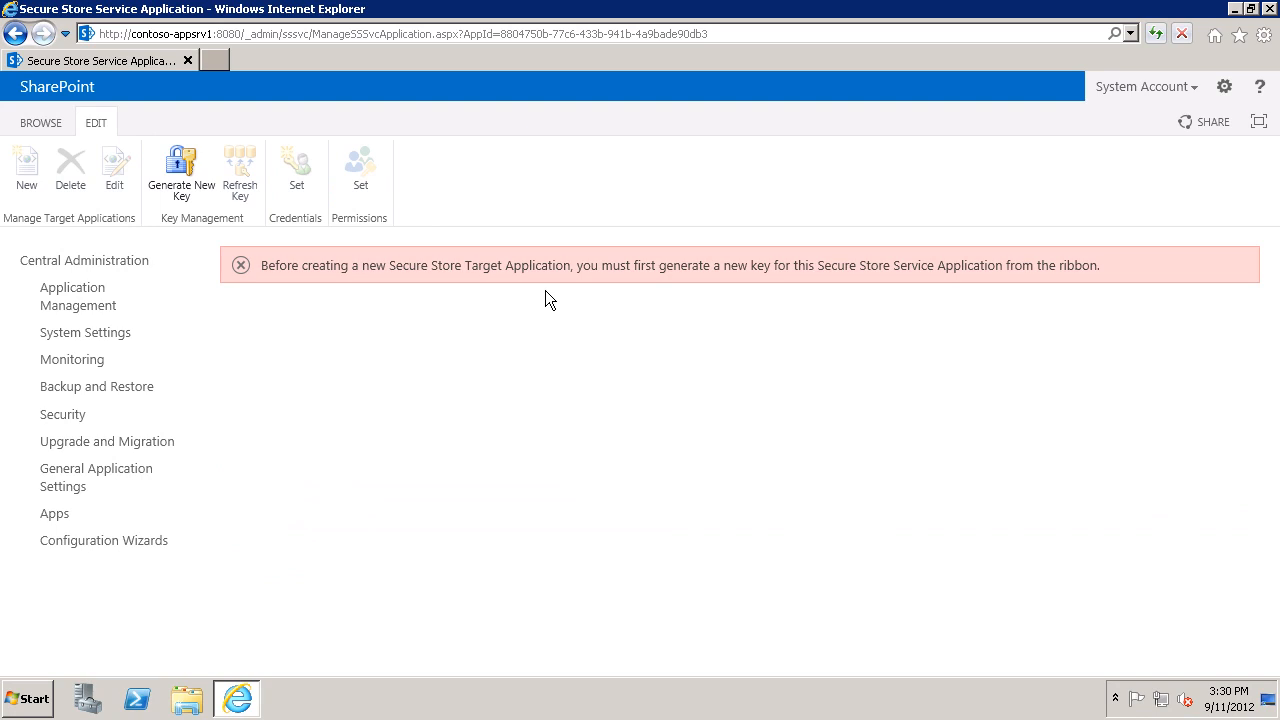
mouse_move(522, 300)
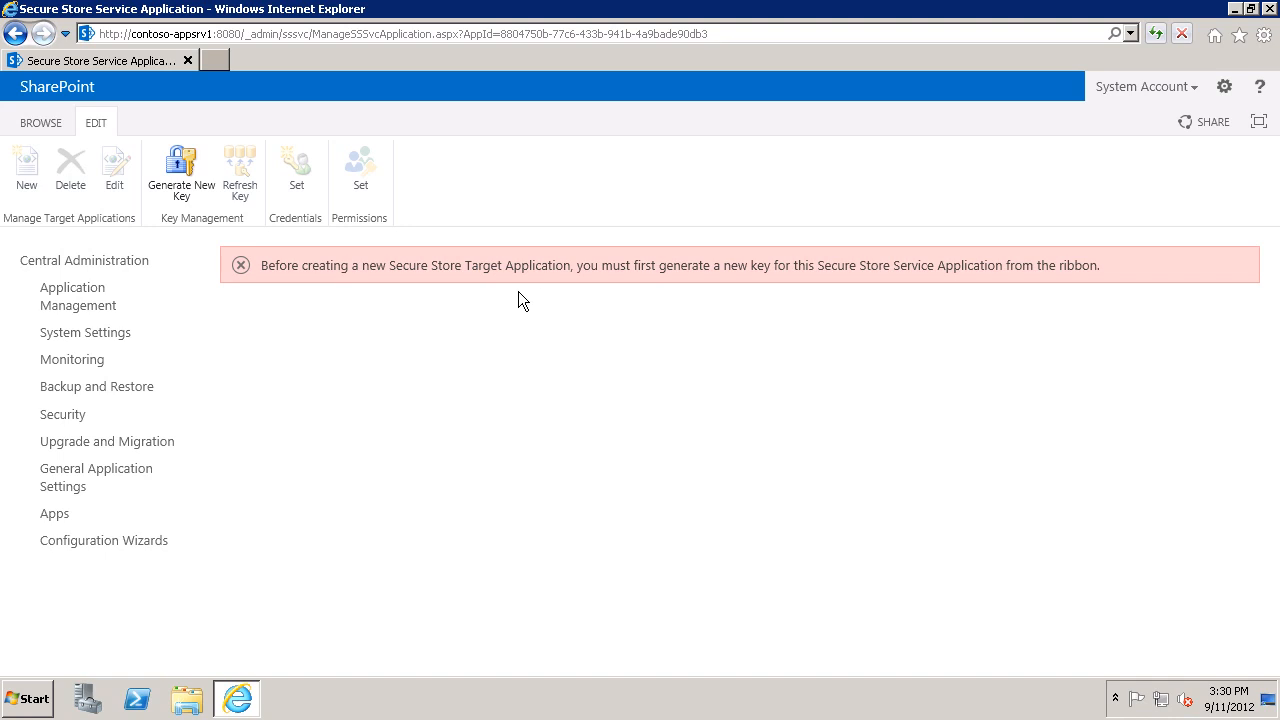
mouse_move(180, 170)
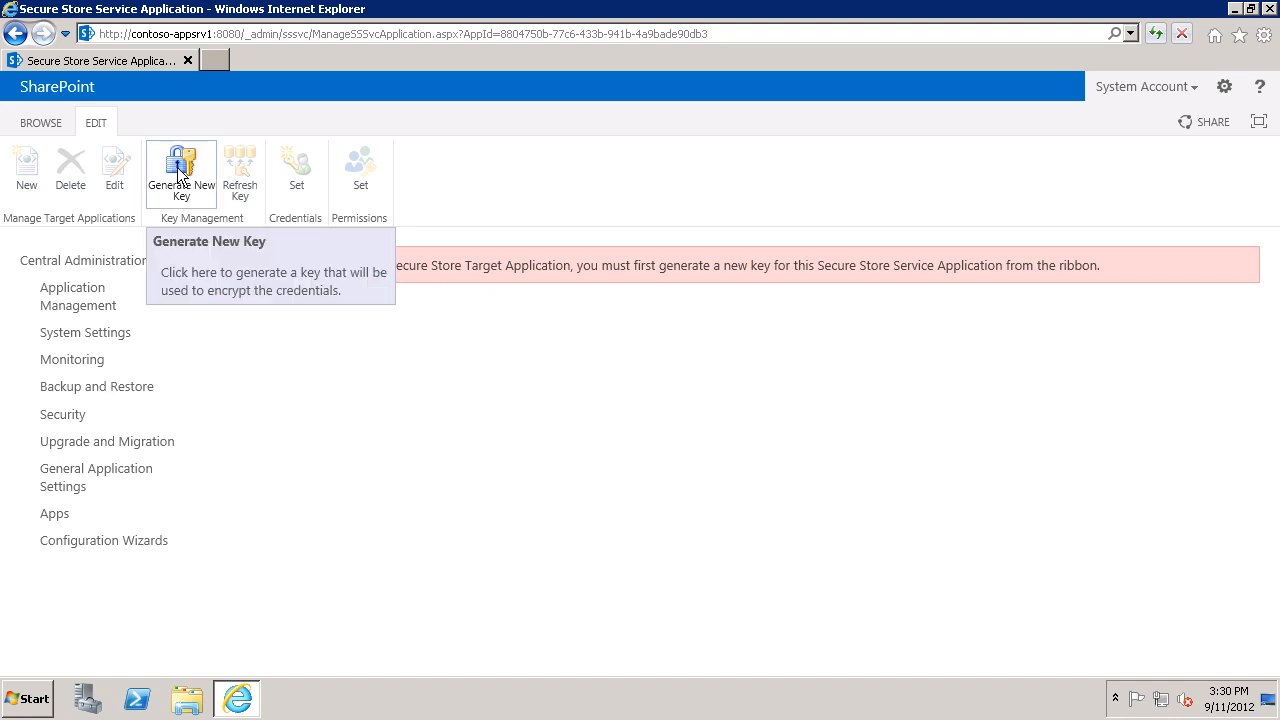
left_click(180, 170)
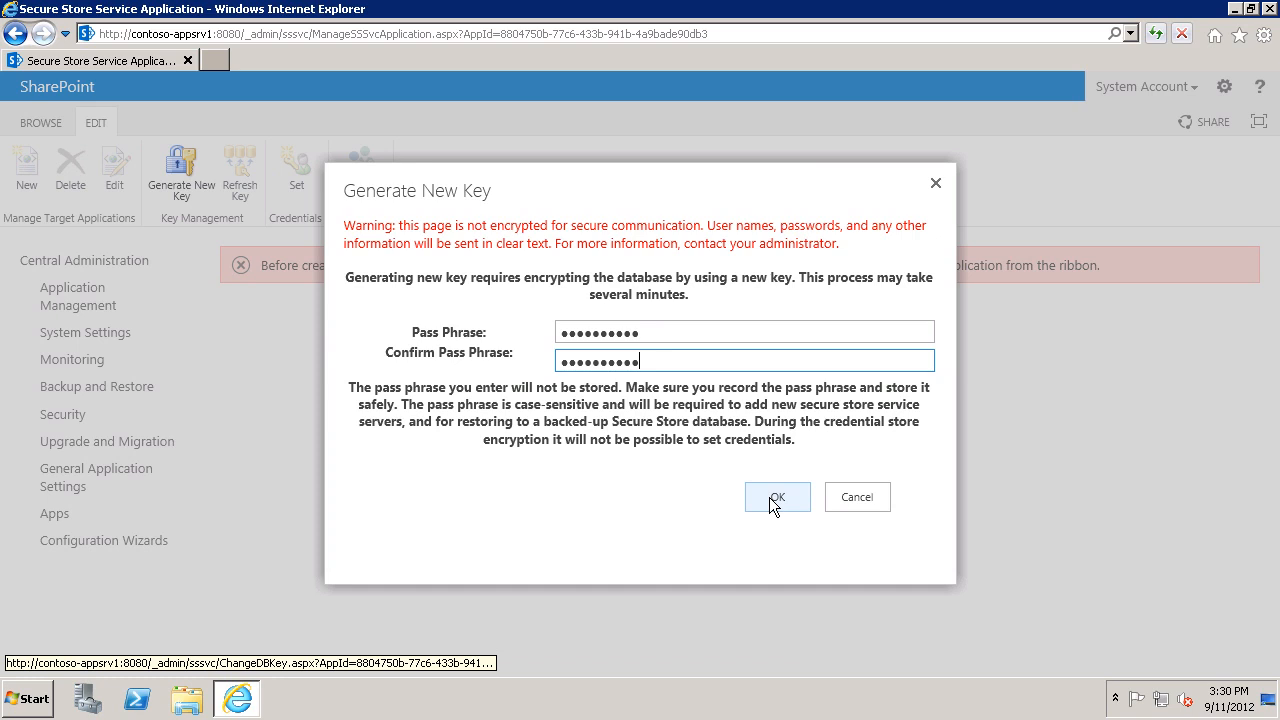
left_click(776, 496)
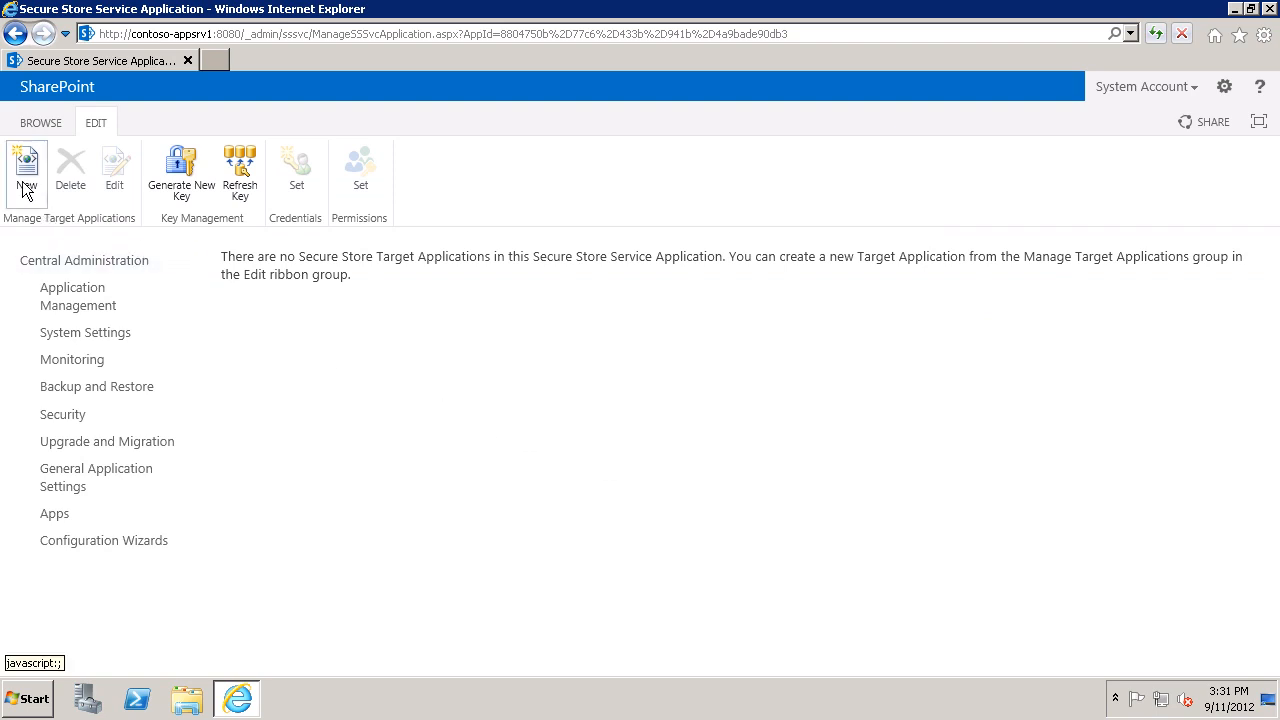
mouse_move(26, 170)
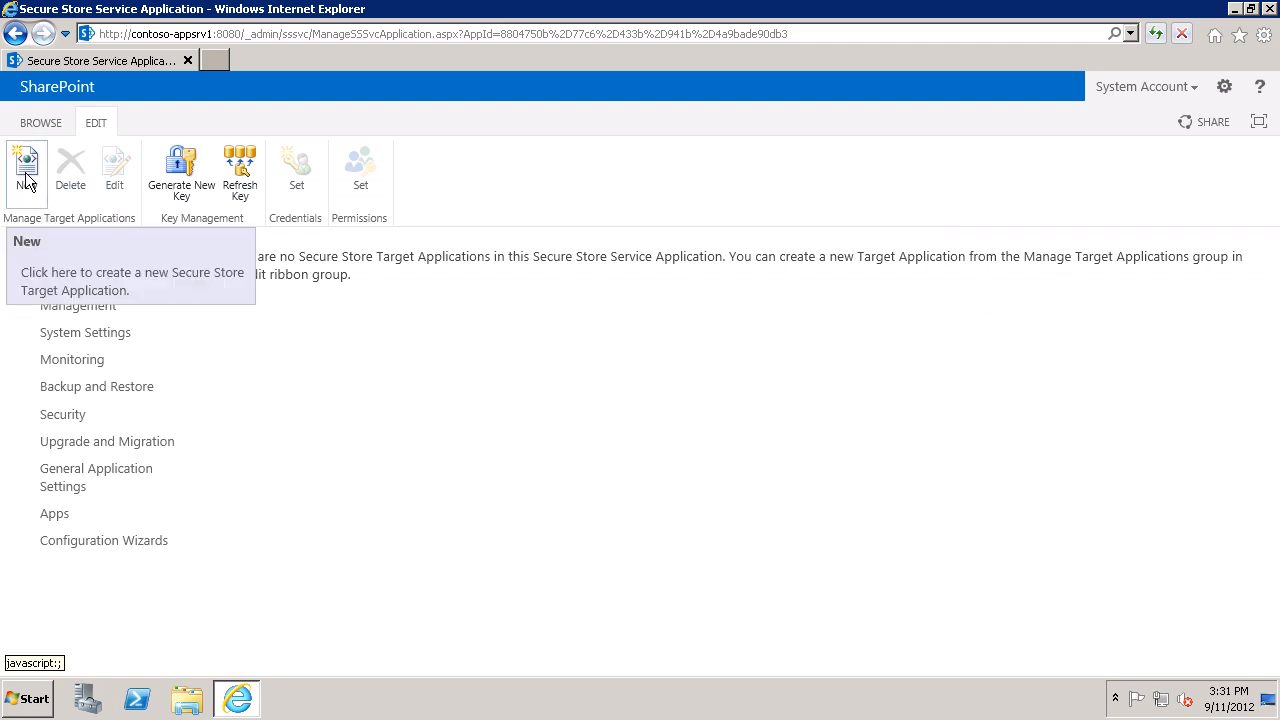